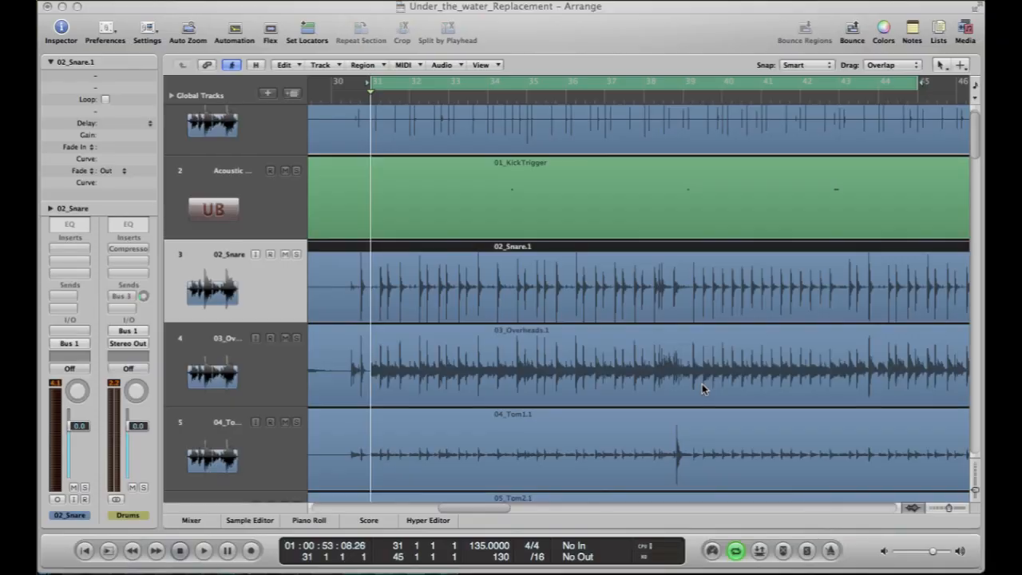
{"action": "mouse_move", "coordinate": [628, 327]}
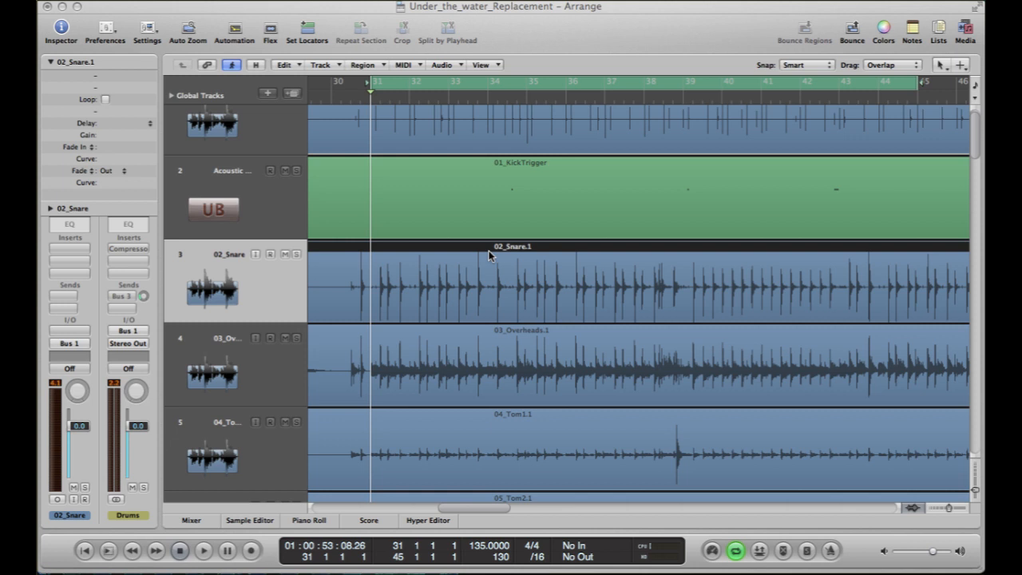
{"action": "mouse_move", "coordinate": [496, 174]}
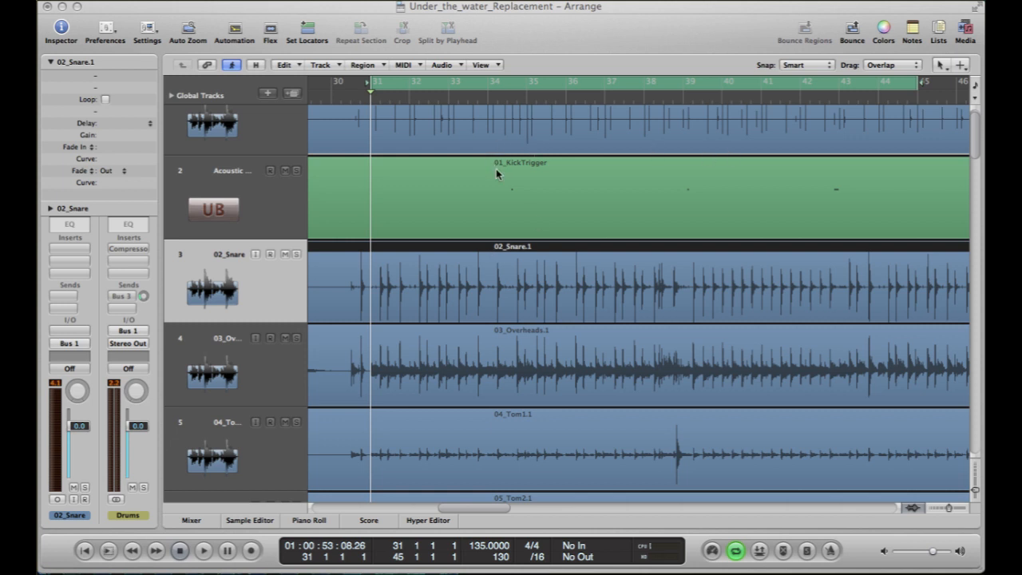
{"action": "mouse_move", "coordinate": [302, 197]}
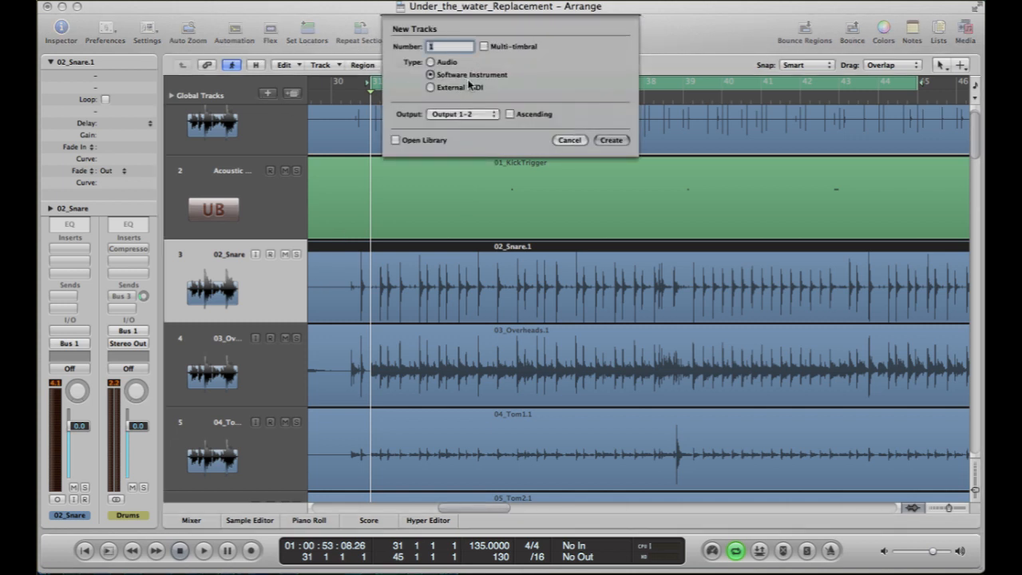
Create empty instrument track Inst 2 and show the 02_Snare region in the Sample Editor.
{"action": "left_click", "coordinate": [611, 140]}
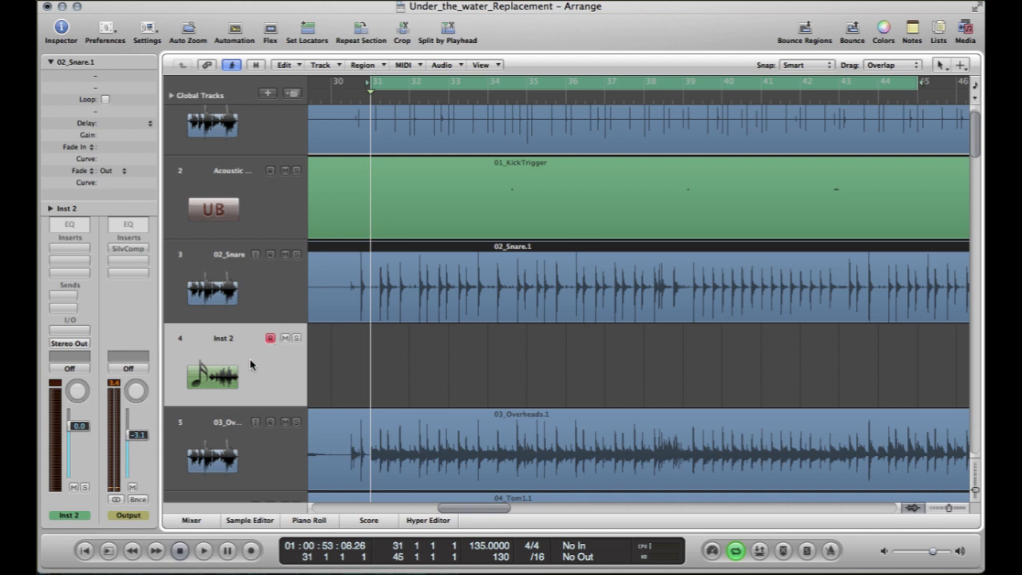
{"action": "mouse_move", "coordinate": [237, 358]}
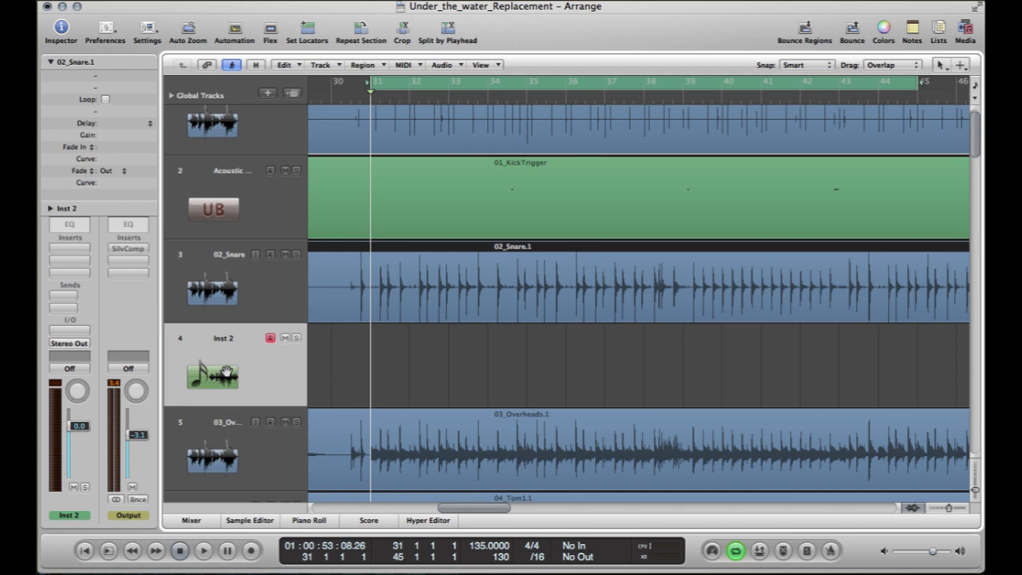
{"action": "mouse_move", "coordinate": [489, 344]}
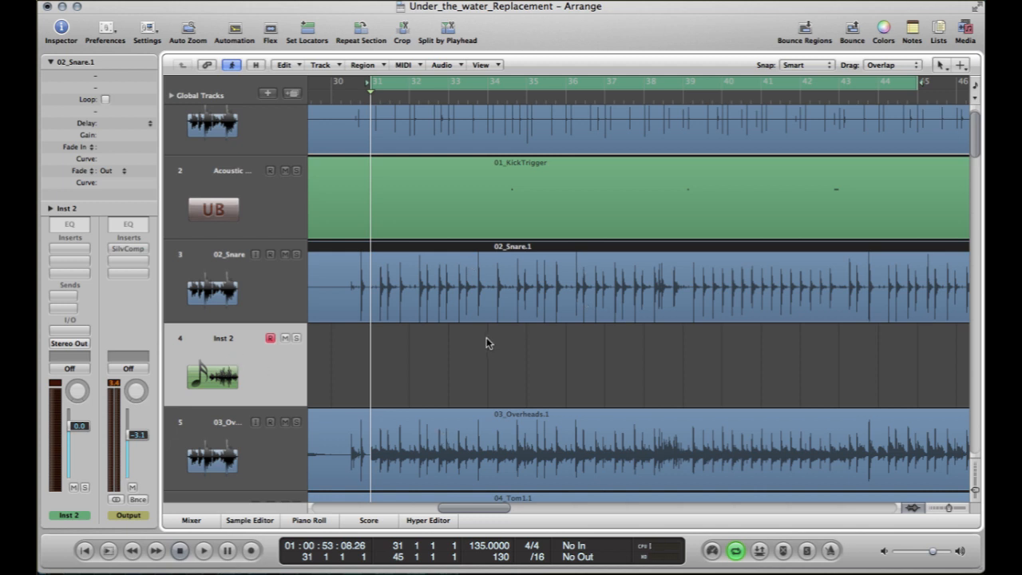
{"action": "mouse_move", "coordinate": [553, 356]}
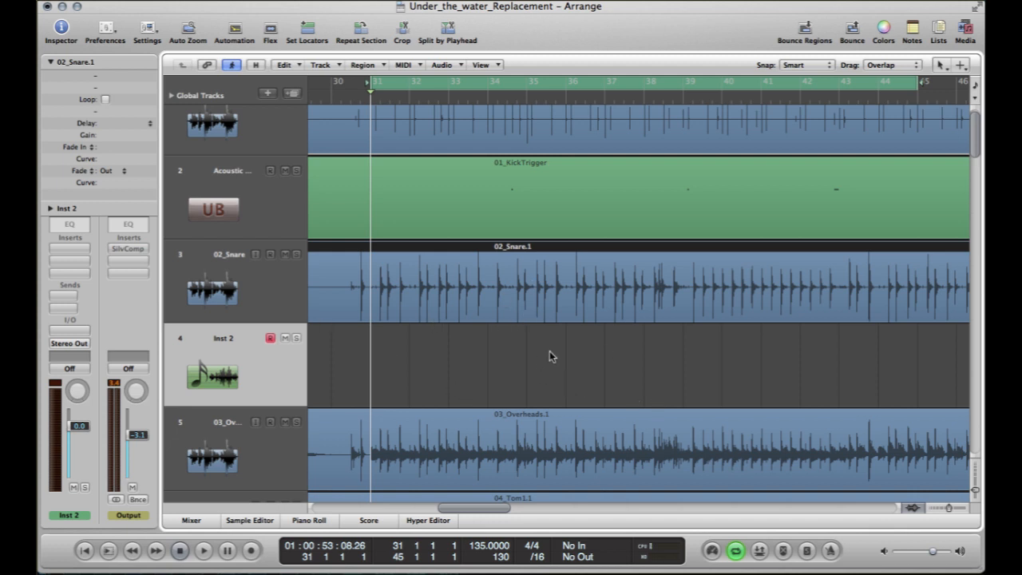
{"action": "left_click", "coordinate": [511, 285]}
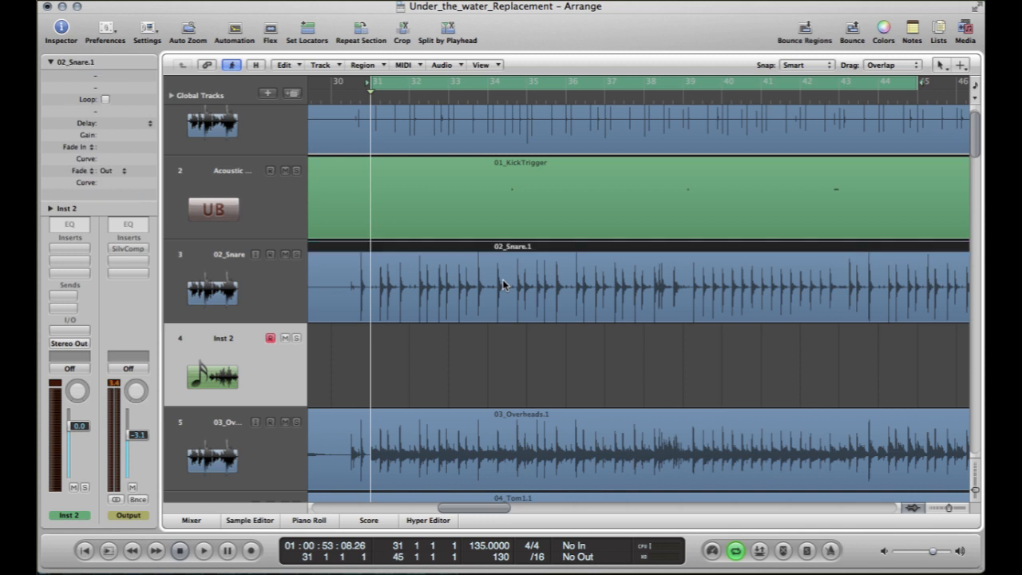
{"action": "left_click", "coordinate": [249, 520]}
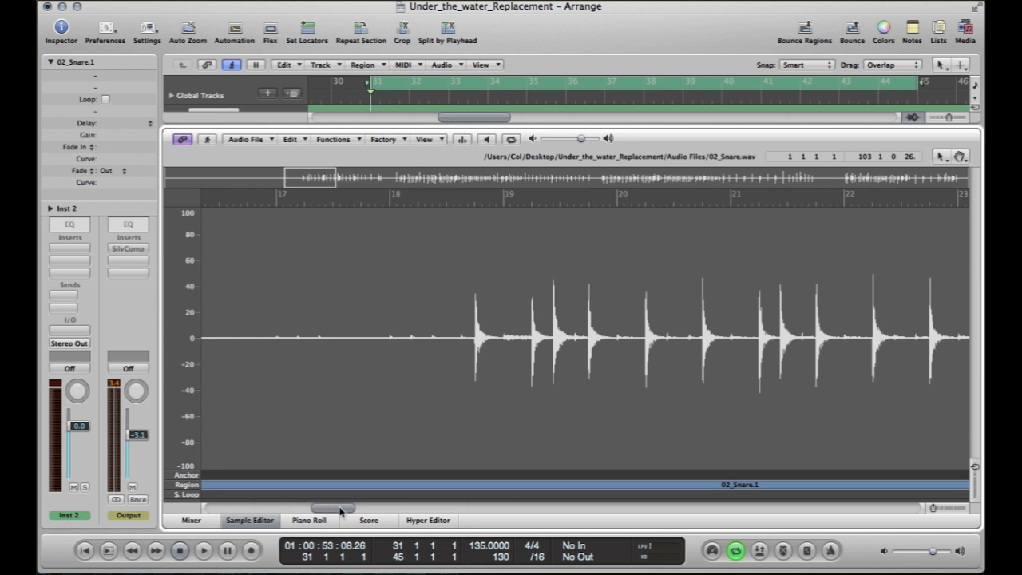
Open Factory > Audio to Score for the snare recording from the Functions menu.
{"action": "left_click_drag", "start_coordinate": [327, 508], "coordinate": [347, 508]}
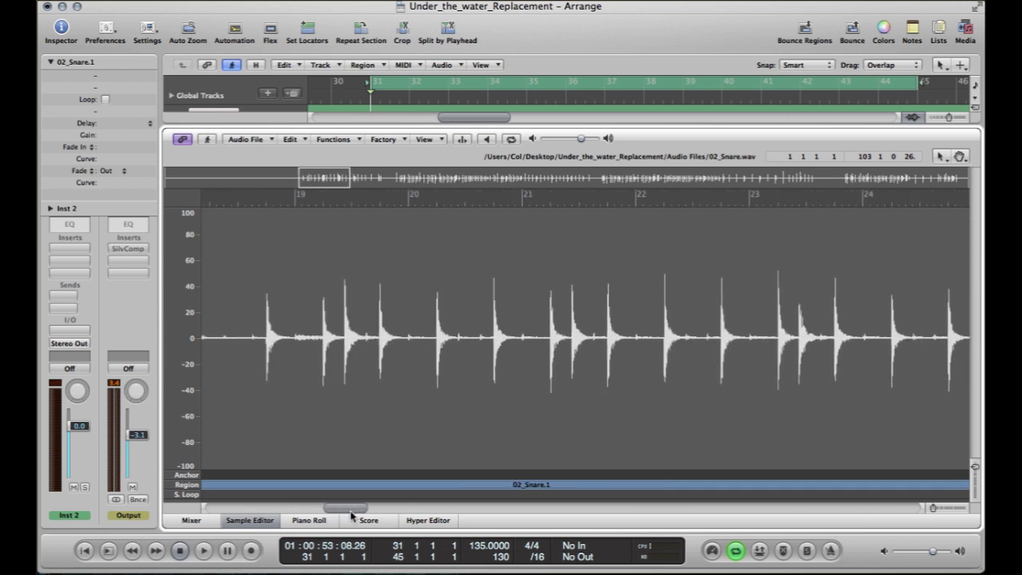
{"action": "left_click", "coordinate": [333, 139]}
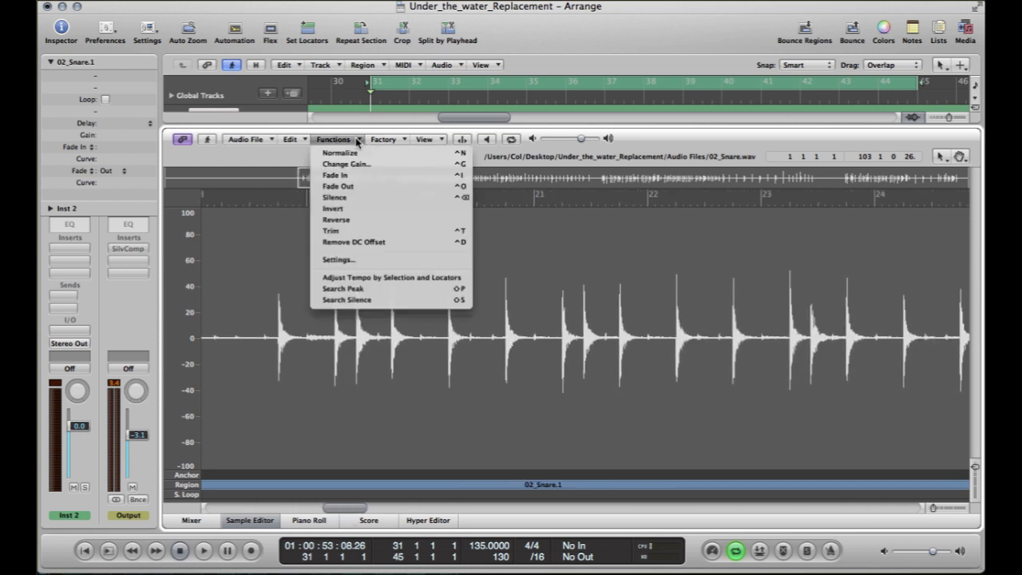
{"action": "left_click", "coordinate": [384, 139]}
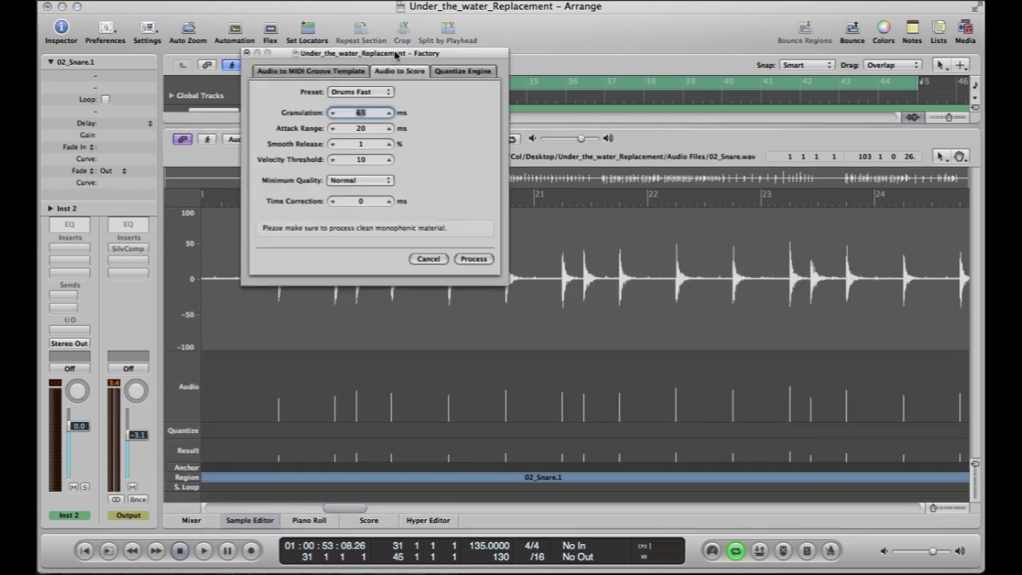
{"action": "left_click_drag", "start_coordinate": [370, 53], "coordinate": [190, 9]}
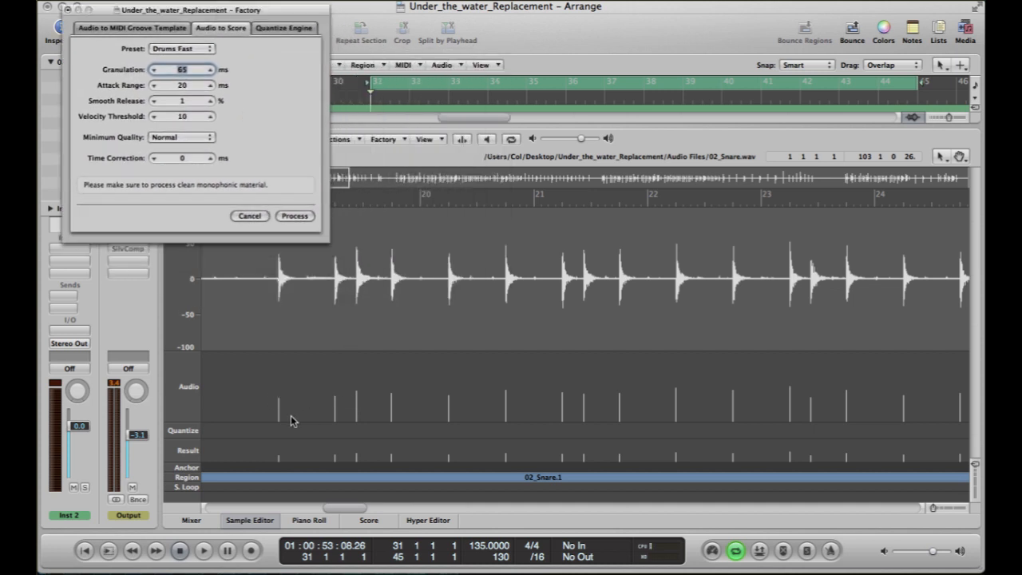
{"action": "mouse_move", "coordinate": [358, 407]}
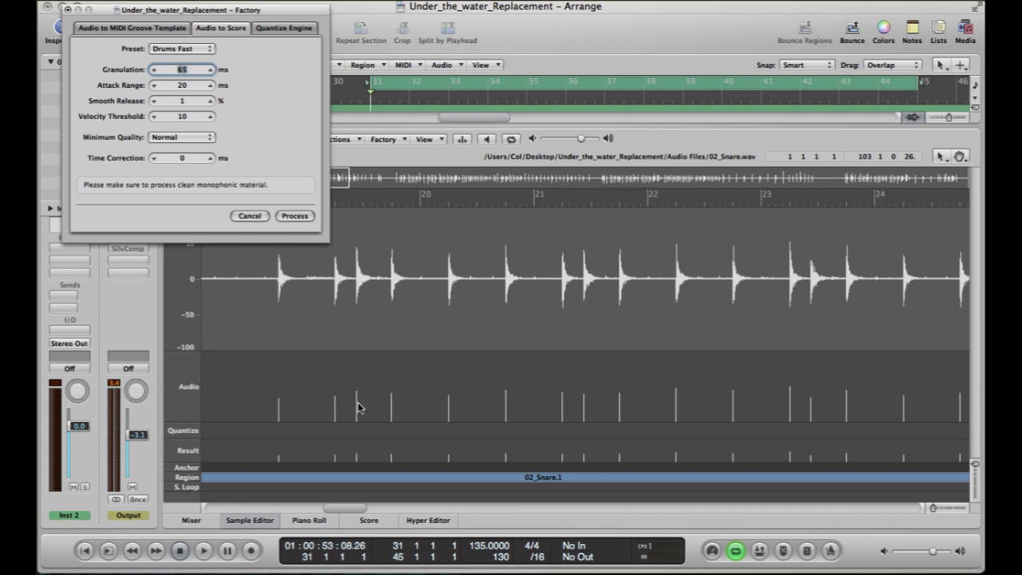
{"action": "mouse_move", "coordinate": [453, 409]}
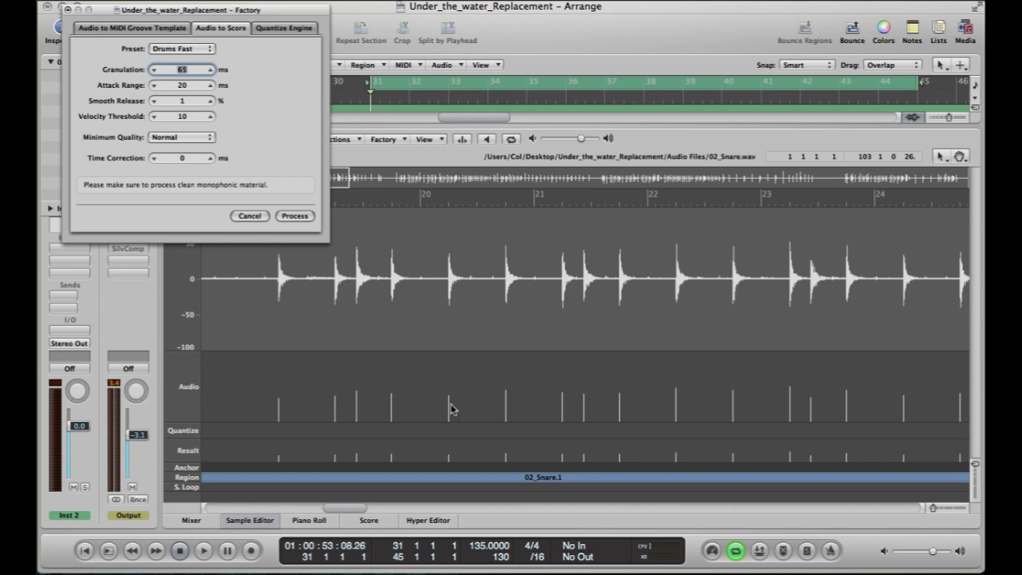
{"action": "mouse_move", "coordinate": [440, 405]}
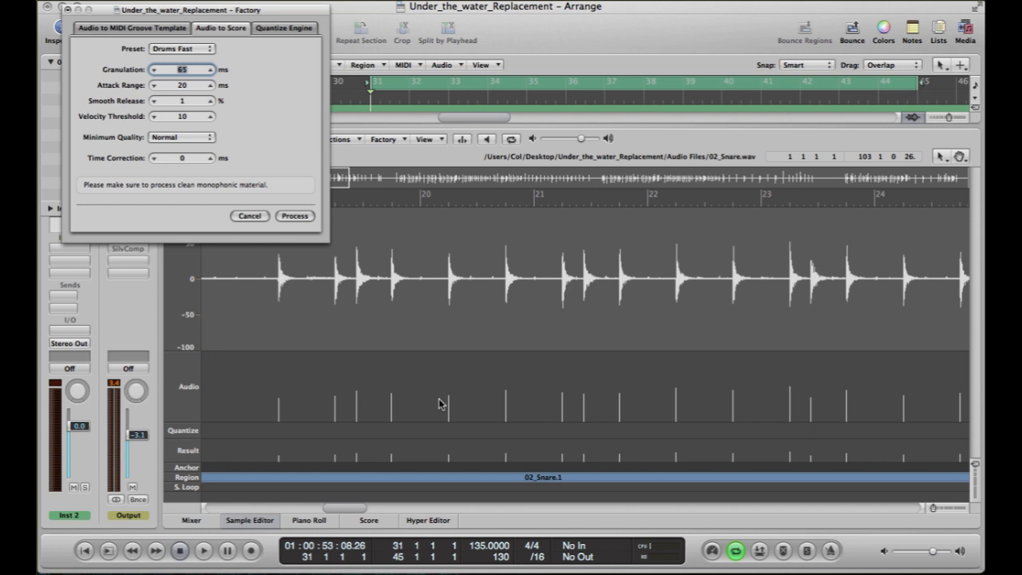
{"action": "mouse_move", "coordinate": [390, 510]}
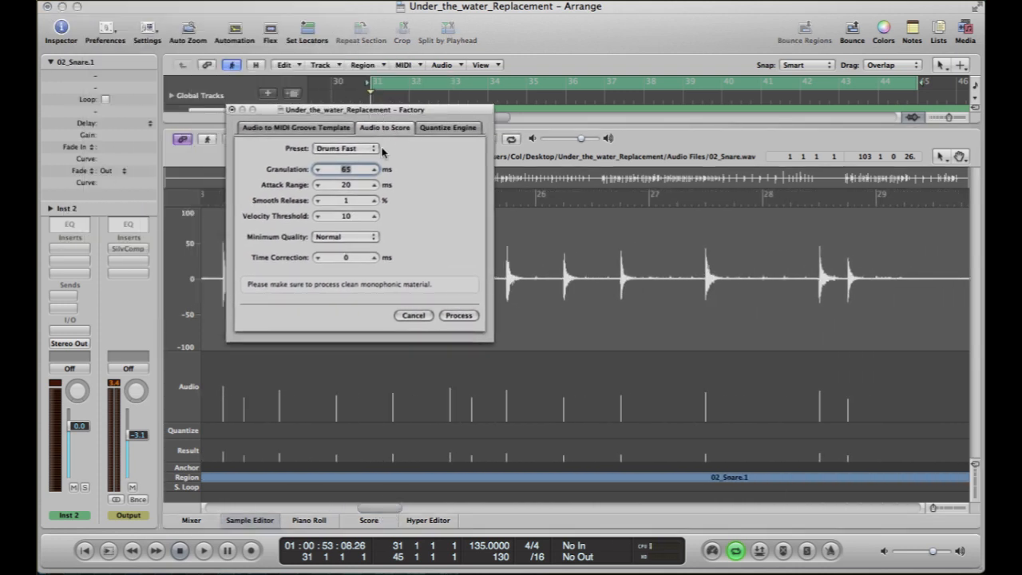
Use the Drums Fast preset with 65 ms granulation and velocity threshold 13.
{"action": "left_click", "coordinate": [345, 148]}
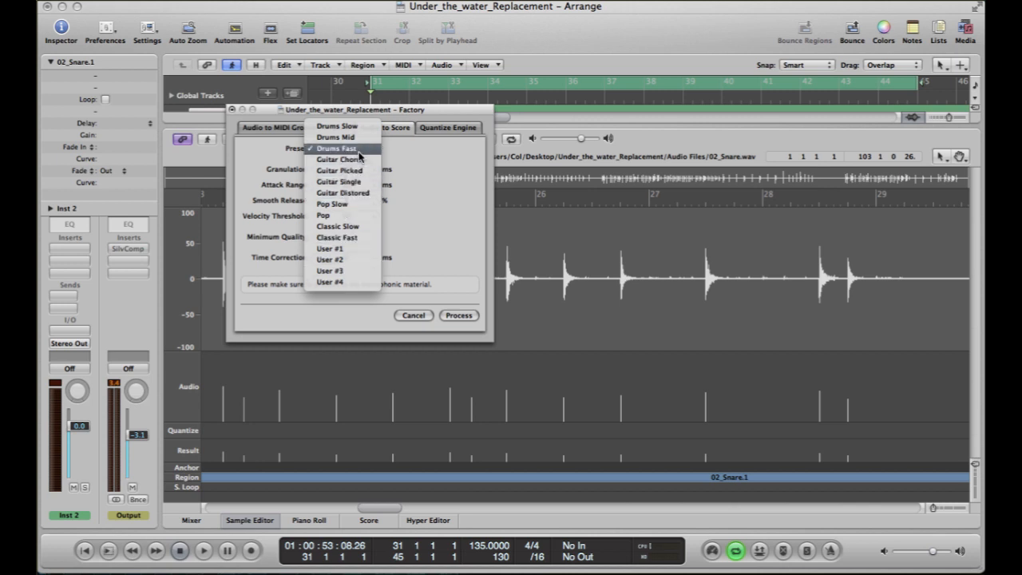
{"action": "left_click", "coordinate": [335, 149]}
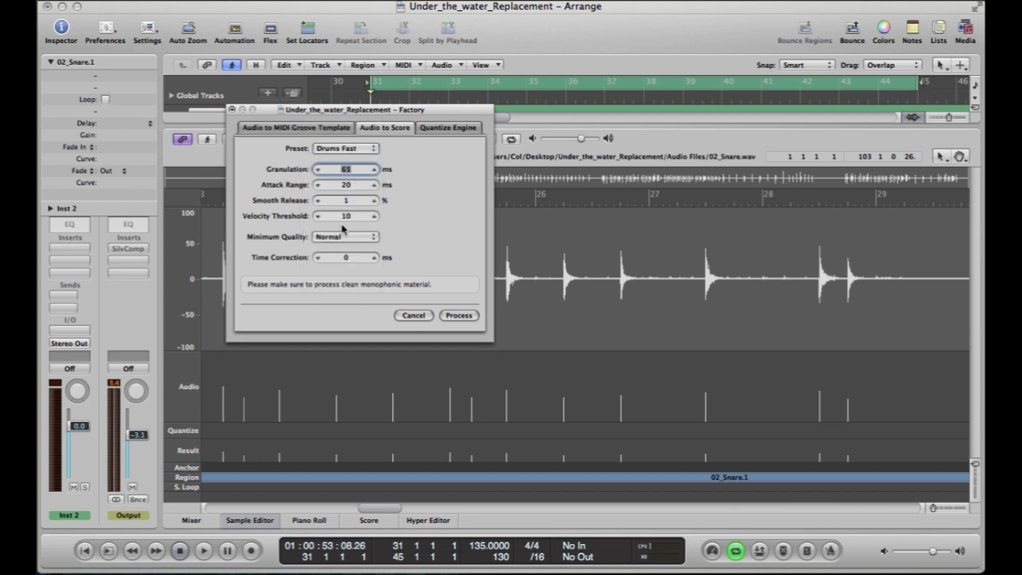
{"action": "mouse_move", "coordinate": [280, 224]}
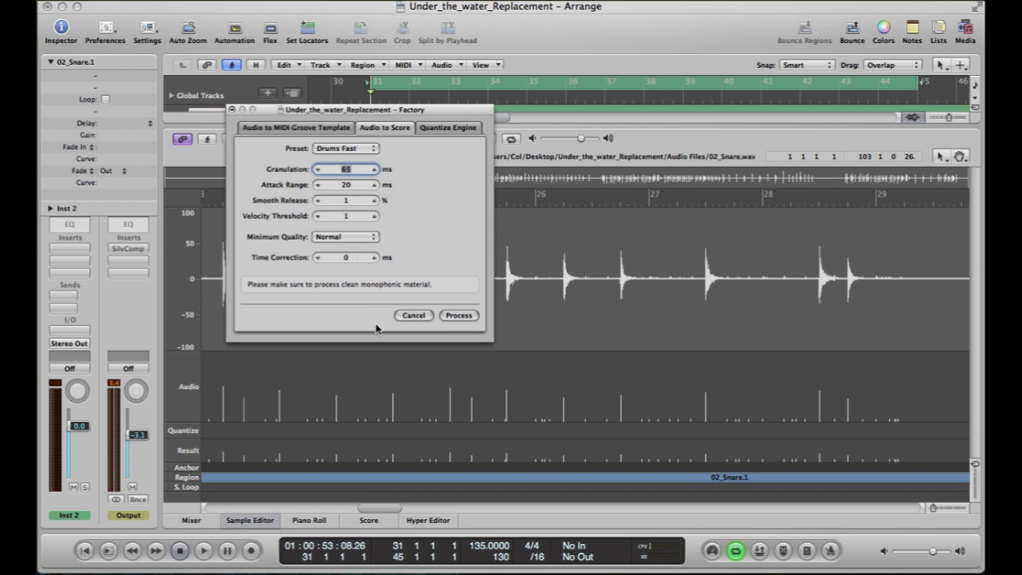
{"action": "mouse_move", "coordinate": [383, 428]}
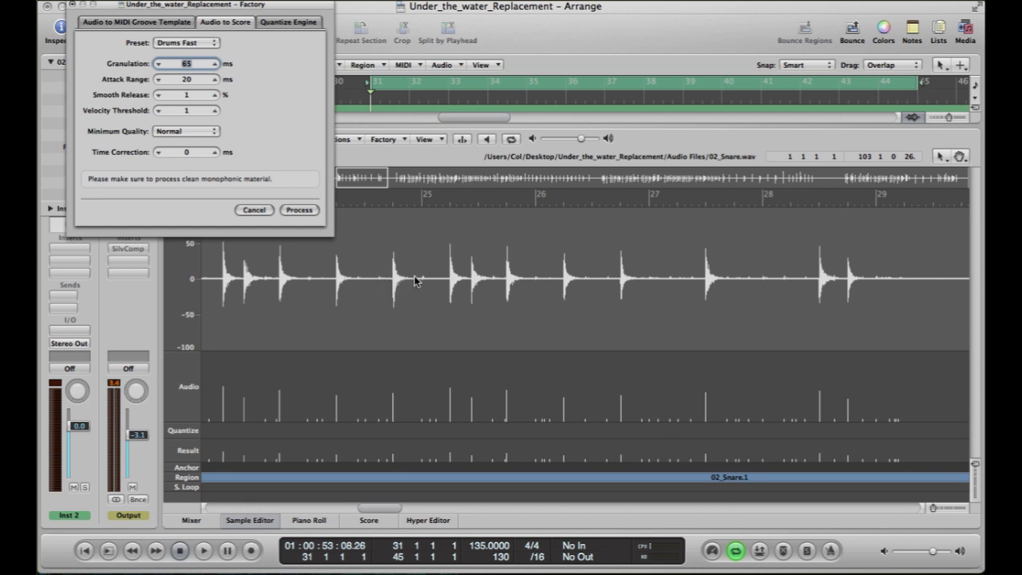
{"action": "mouse_move", "coordinate": [427, 281]}
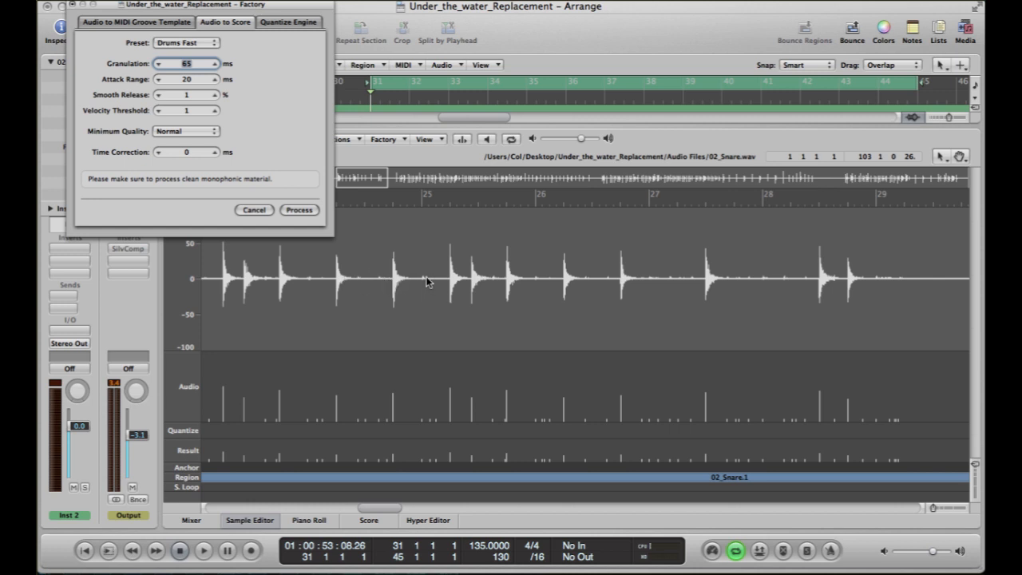
{"action": "mouse_move", "coordinate": [429, 250]}
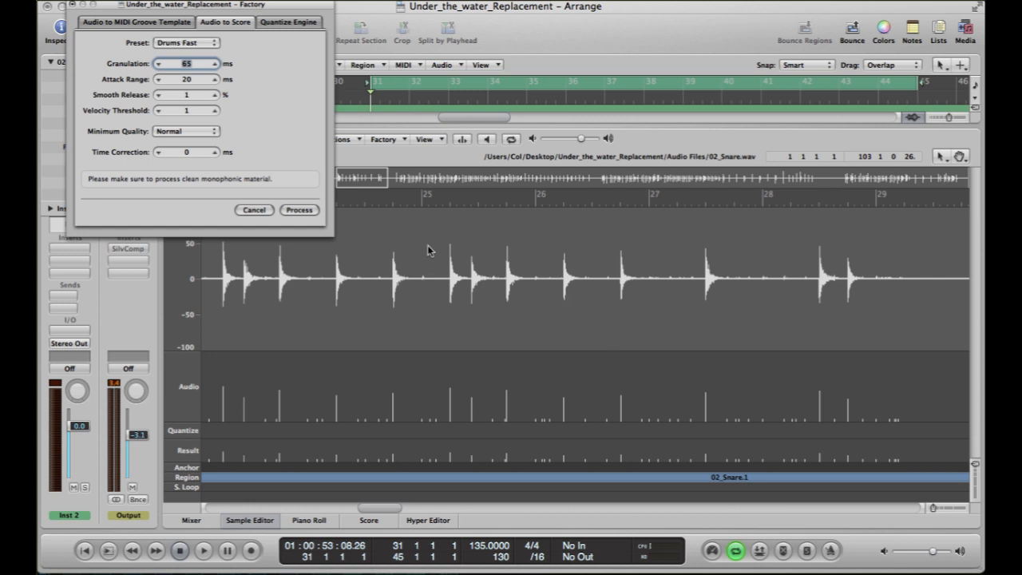
{"action": "mouse_move", "coordinate": [244, 13]}
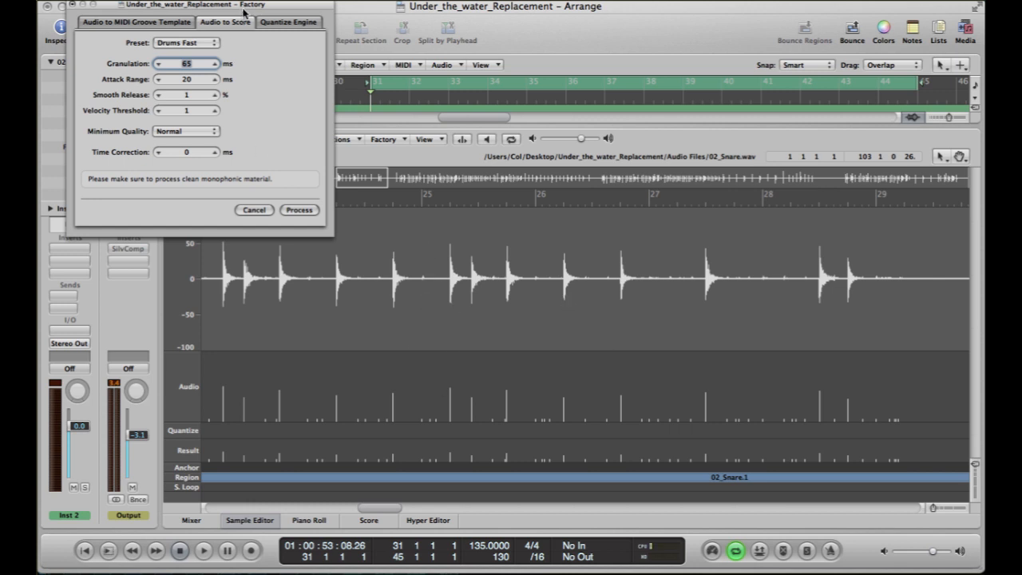
{"action": "left_click_drag", "start_coordinate": [184, 22], "coordinate": [296, 16]}
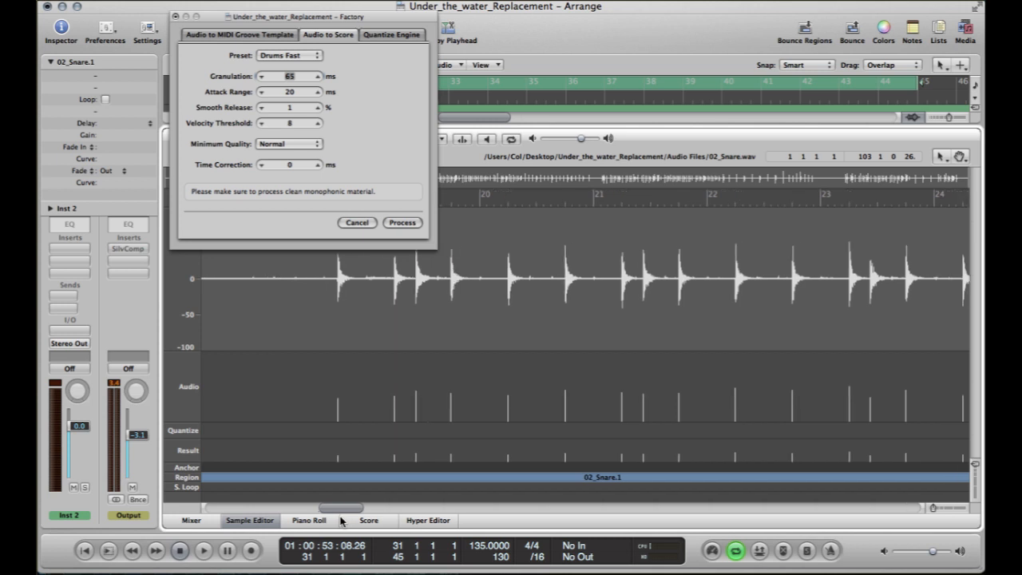
{"action": "left_click_drag", "start_coordinate": [367, 507], "coordinate": [344, 507]}
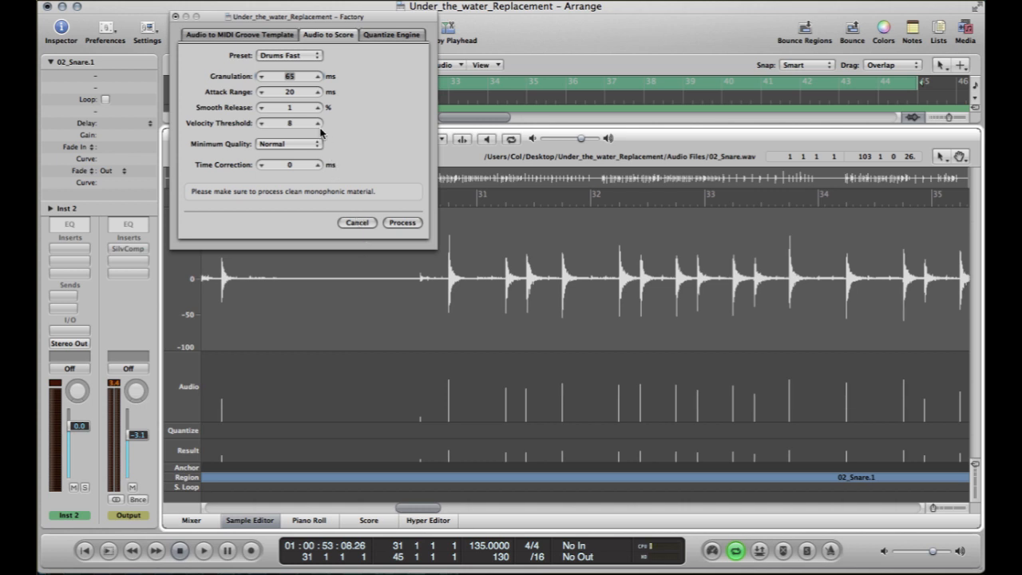
{"action": "left_click", "coordinate": [317, 120]}
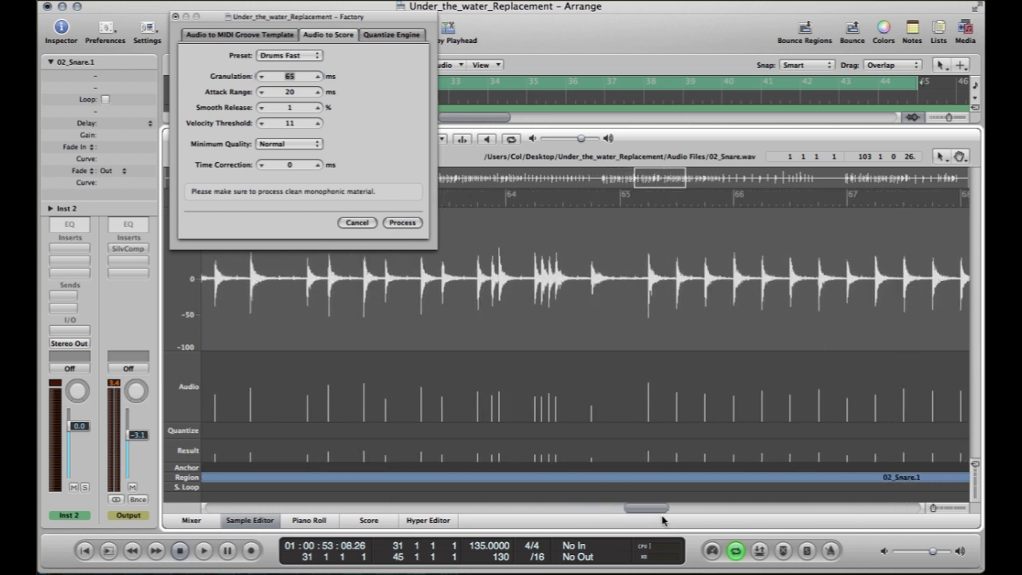
{"action": "left_click_drag", "start_coordinate": [647, 508], "coordinate": [687, 508]}
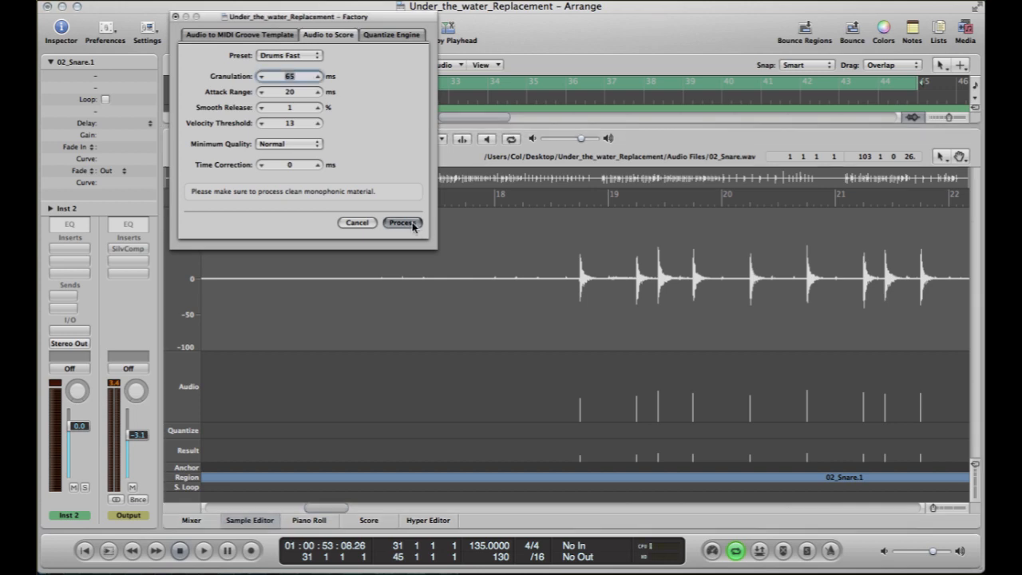
Process the snare audio into MIDI notes and browse them in the Score editor.
{"action": "left_click", "coordinate": [402, 222]}
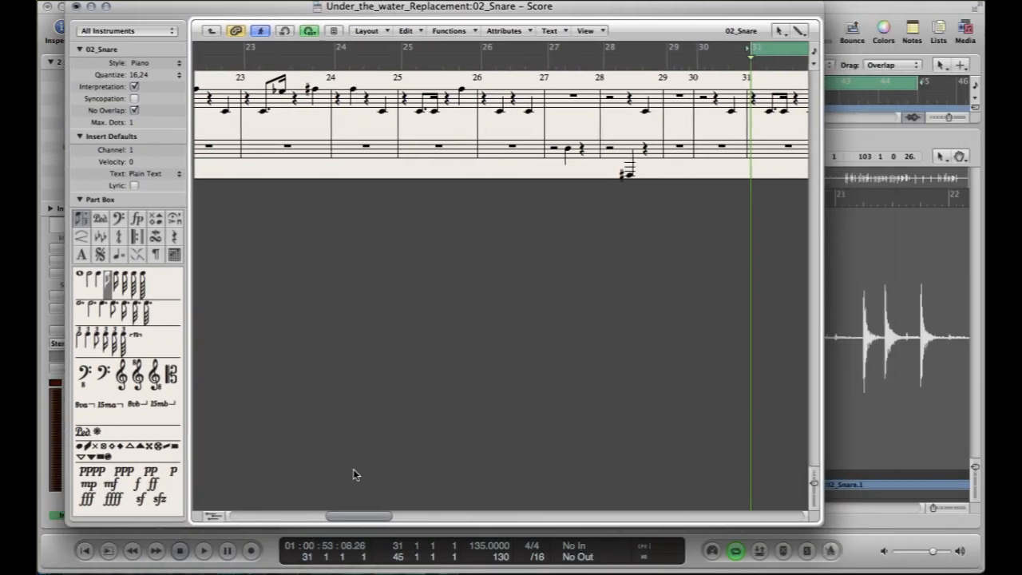
{"action": "left_click_drag", "start_coordinate": [360, 516], "coordinate": [316, 517]}
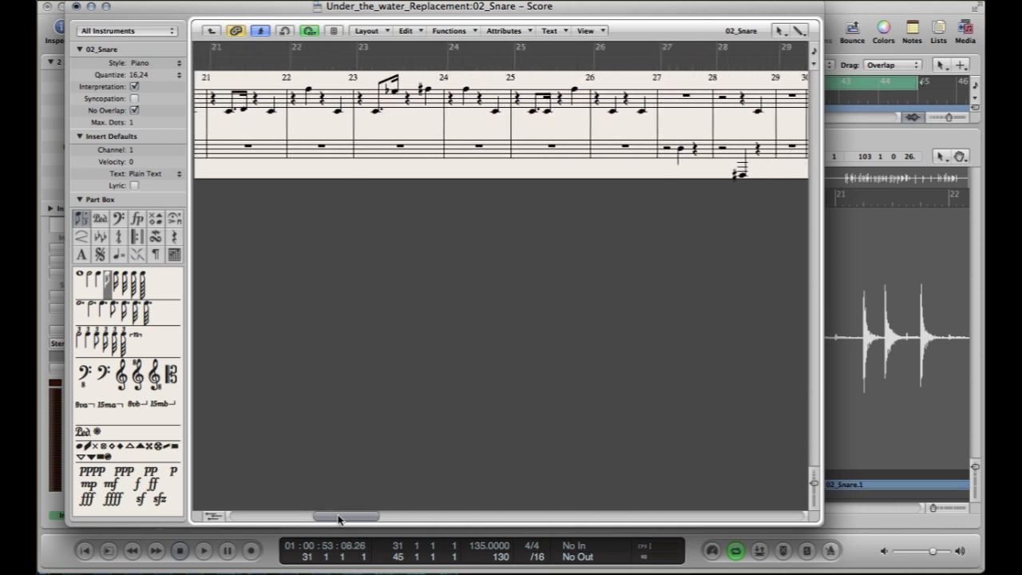
{"action": "left_click_drag", "start_coordinate": [343, 517], "coordinate": [399, 517]}
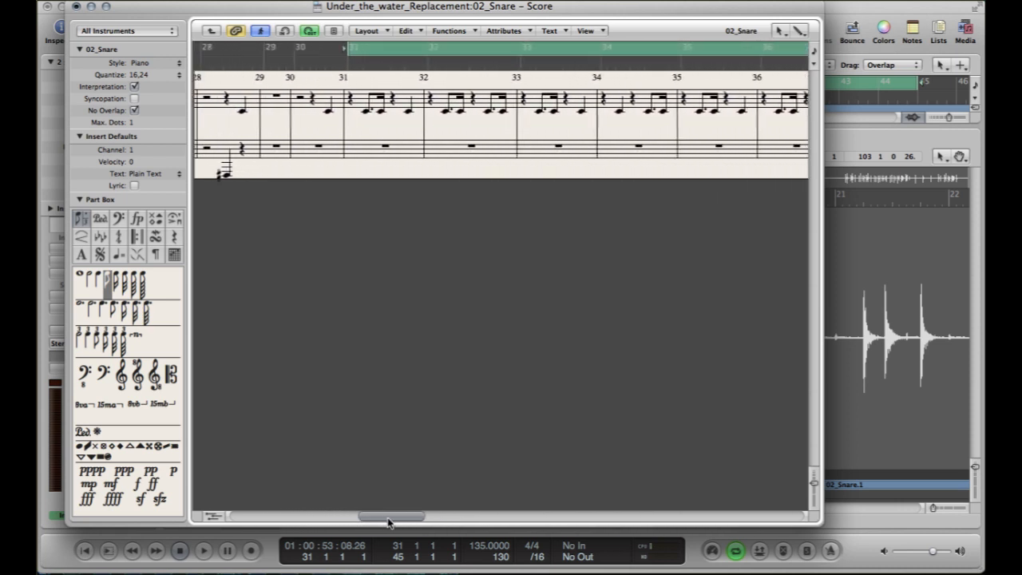
{"action": "left_click_drag", "start_coordinate": [392, 516], "coordinate": [300, 516]}
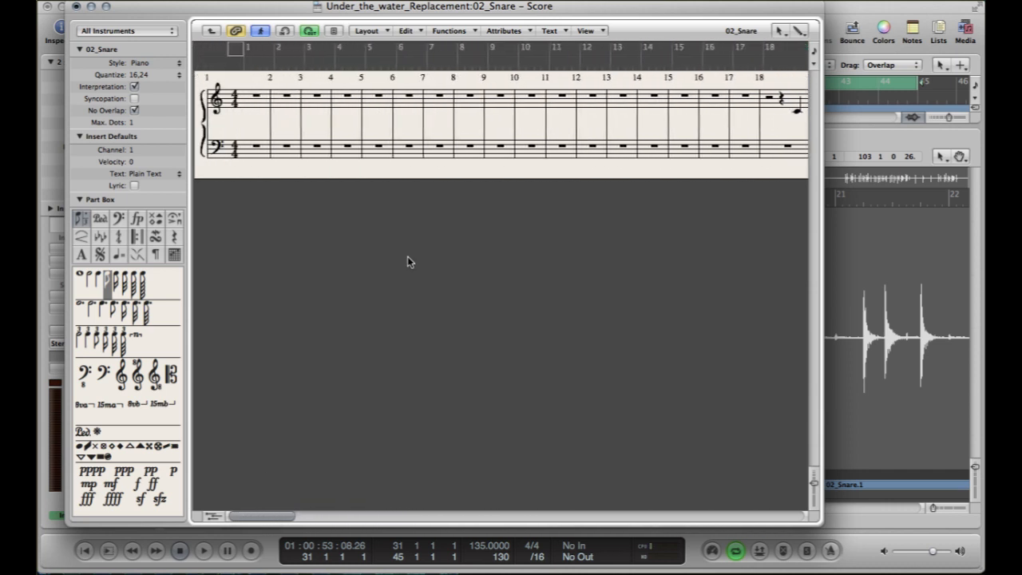
{"action": "scroll", "scroll_direction": "right", "scroll_amount": 3}
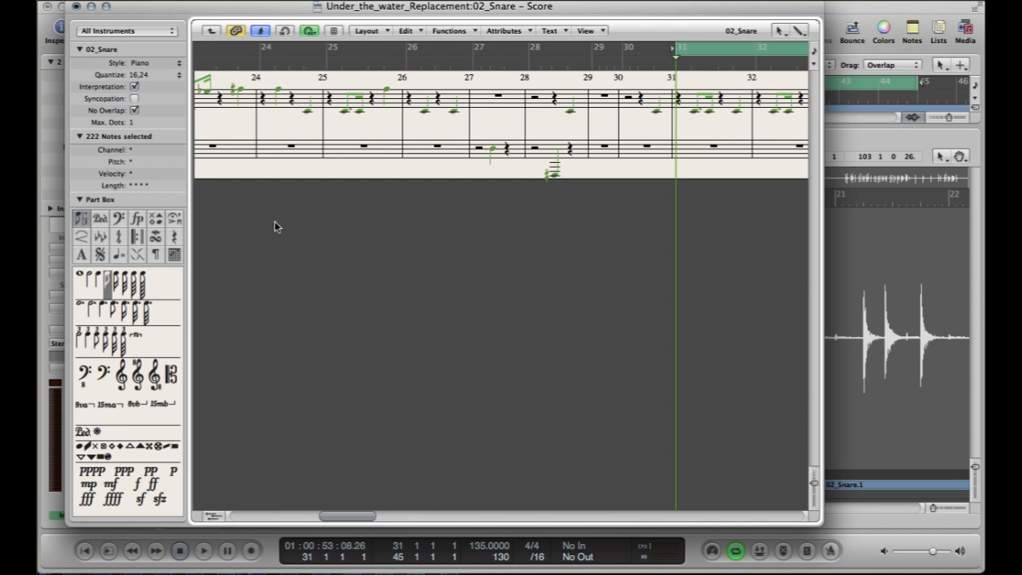
{"action": "mouse_move", "coordinate": [84, 118]}
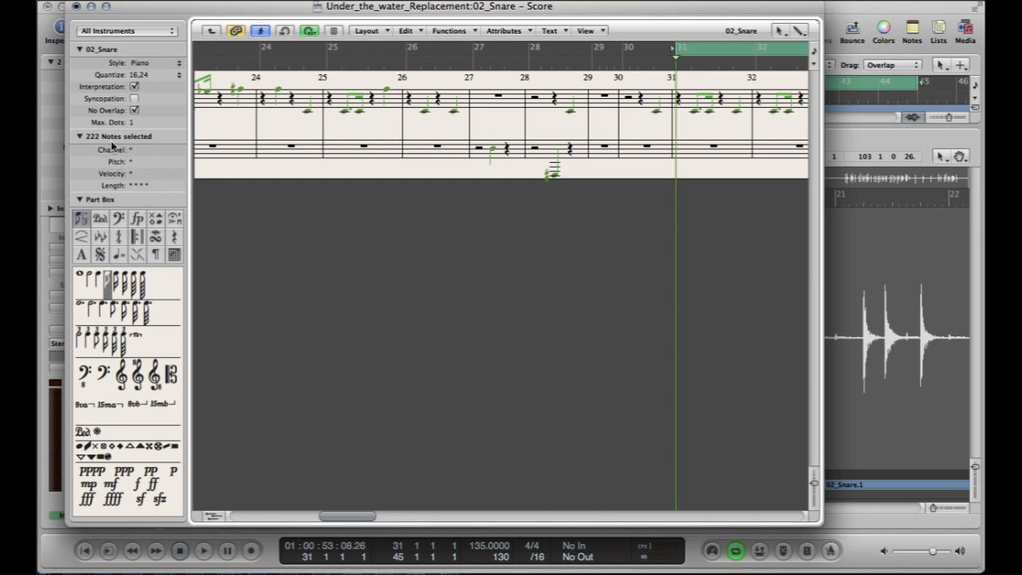
{"action": "mouse_move", "coordinate": [142, 162]}
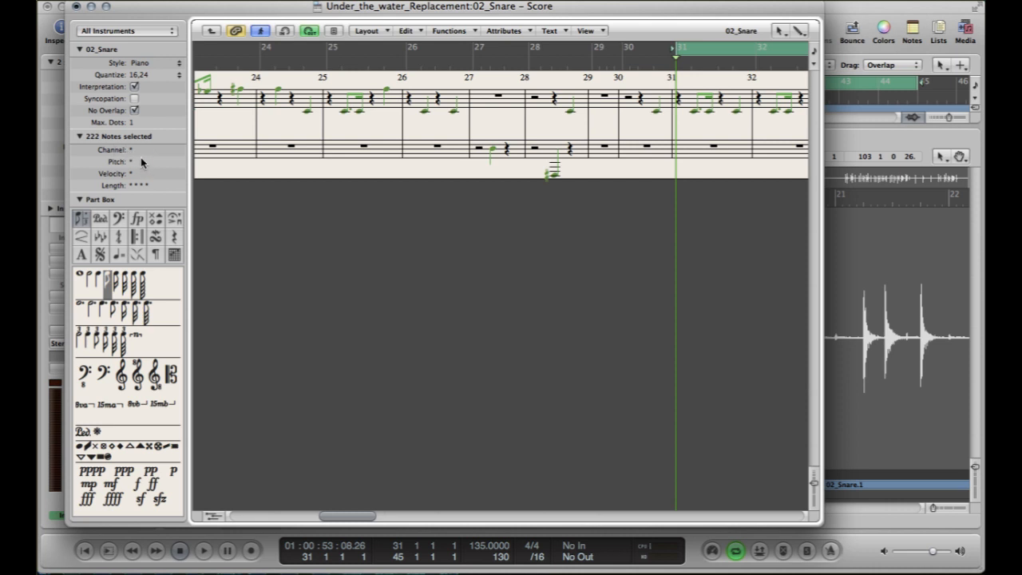
{"action": "mouse_move", "coordinate": [132, 165]}
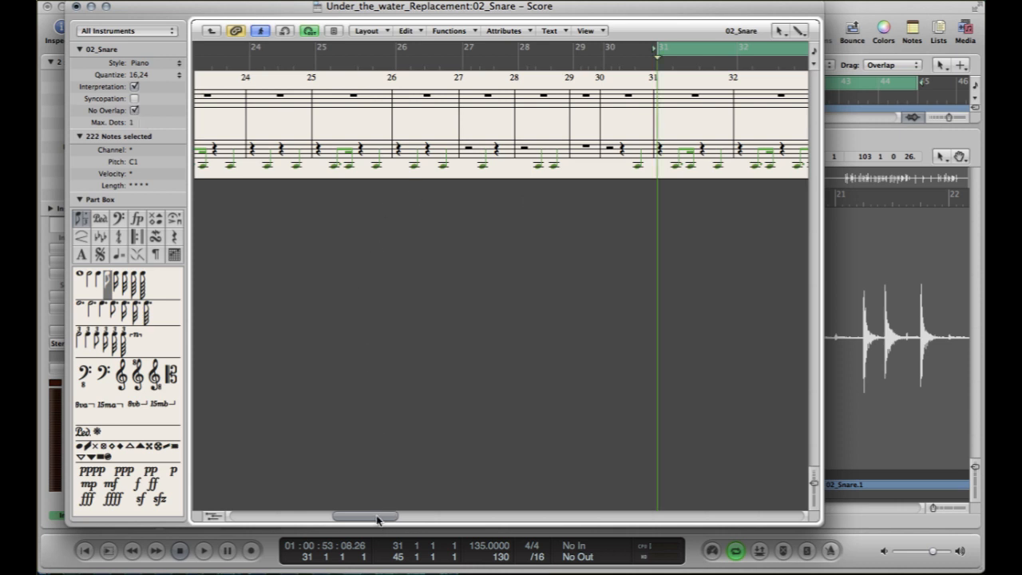
Scroll through the 222 converted snare notes to check they sit at C1.
{"action": "left_click_drag", "start_coordinate": [365, 516], "coordinate": [495, 516]}
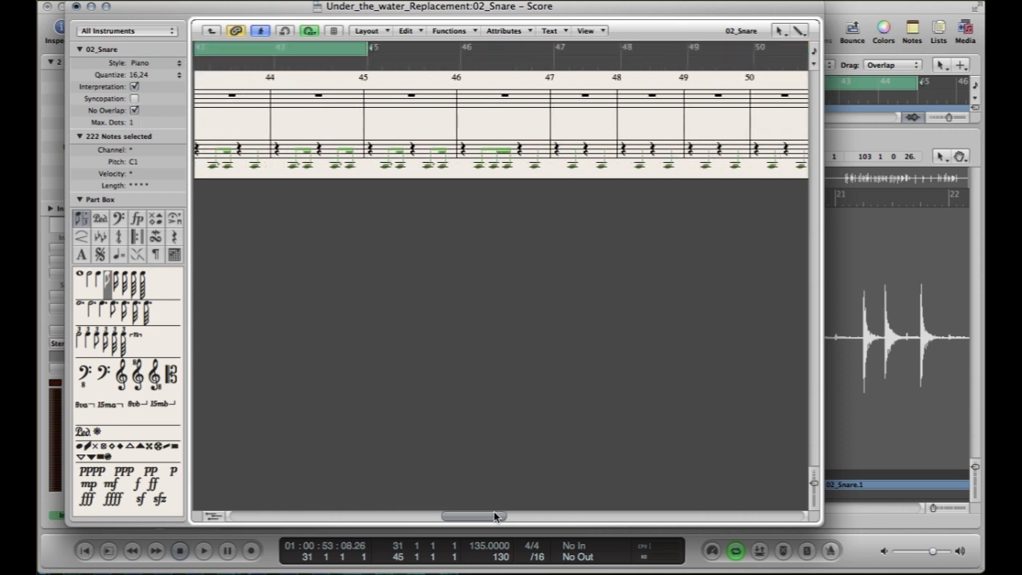
{"action": "left_click_drag", "start_coordinate": [495, 516], "coordinate": [392, 516]}
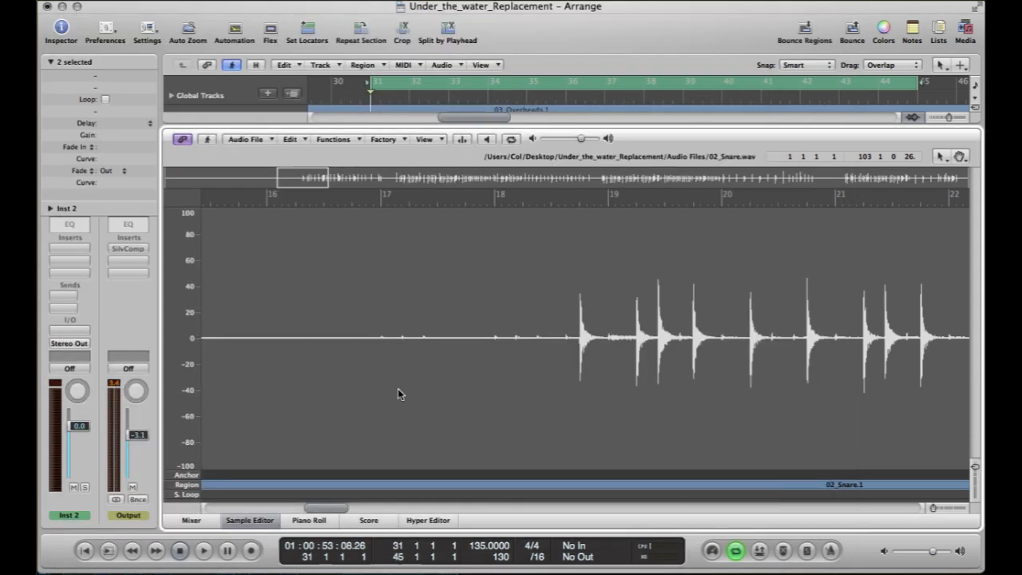
Close the Sample Editor and select the new MIDI 02_Snare region on Inst 2.
{"action": "left_click", "coordinate": [249, 520]}
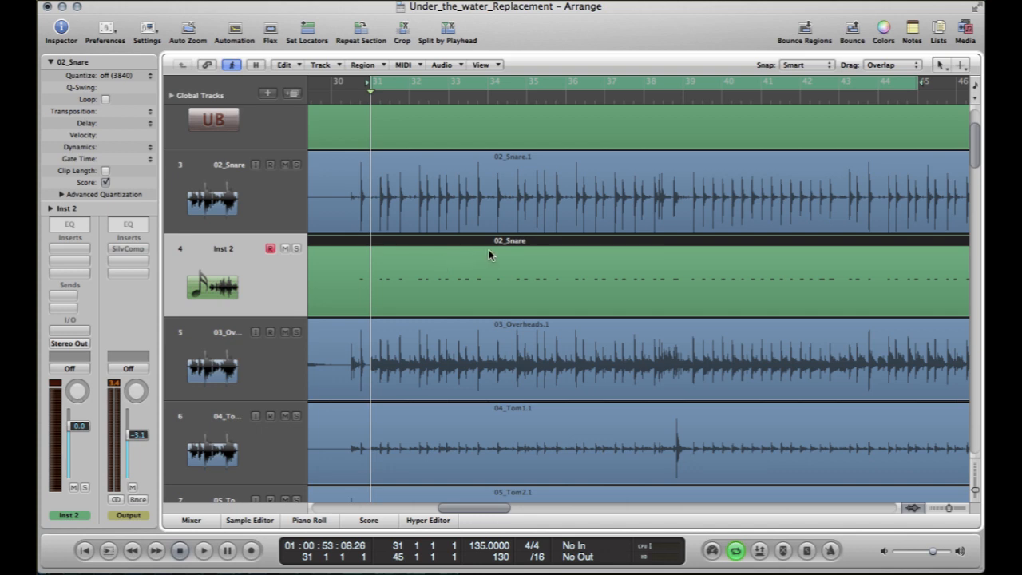
{"action": "left_click", "coordinate": [308, 520]}
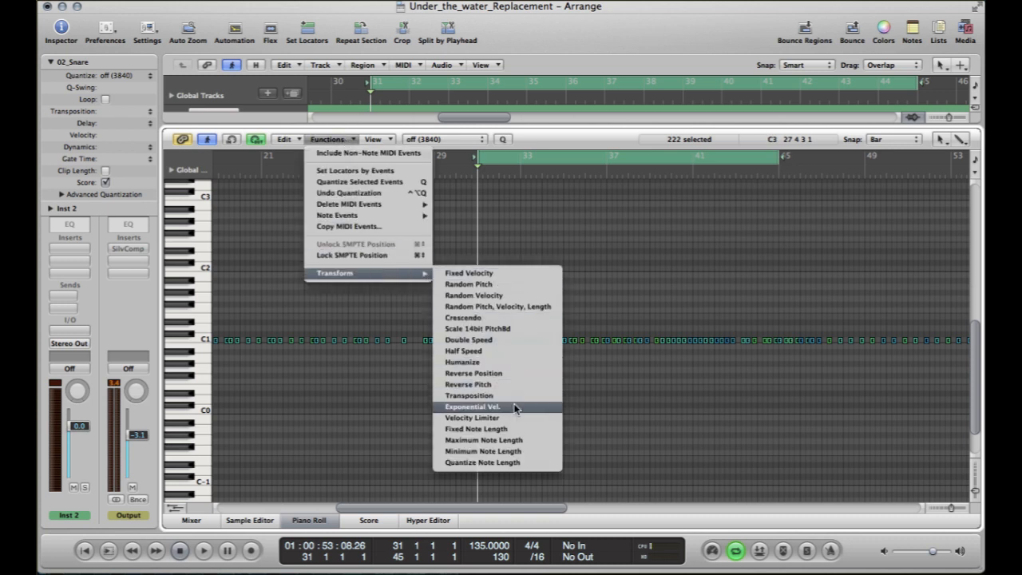
Apply the Exponential Vel. transform with a Random velocity operation from 95 to 102.
{"action": "left_click", "coordinate": [472, 406]}
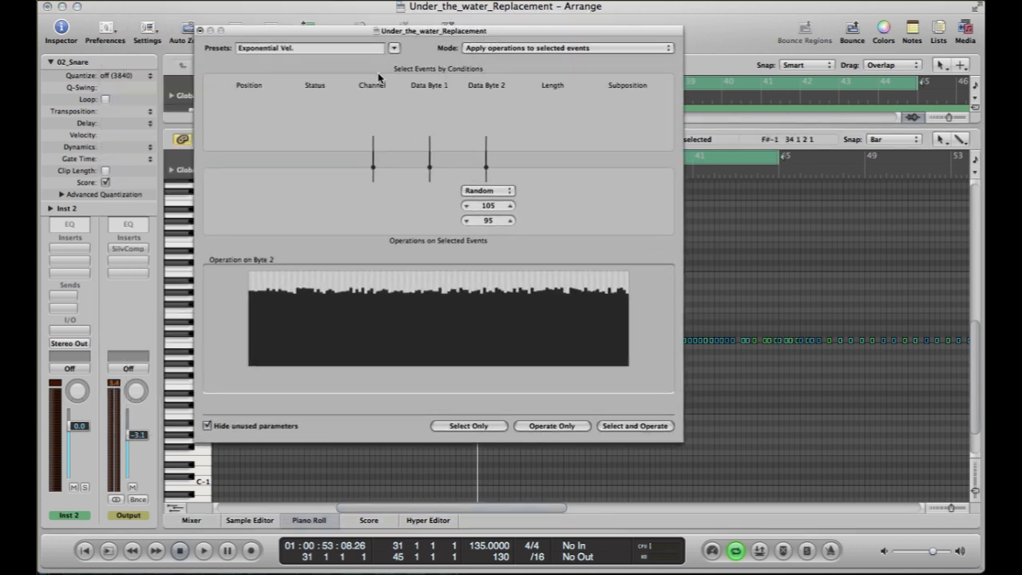
{"action": "mouse_move", "coordinate": [391, 118]}
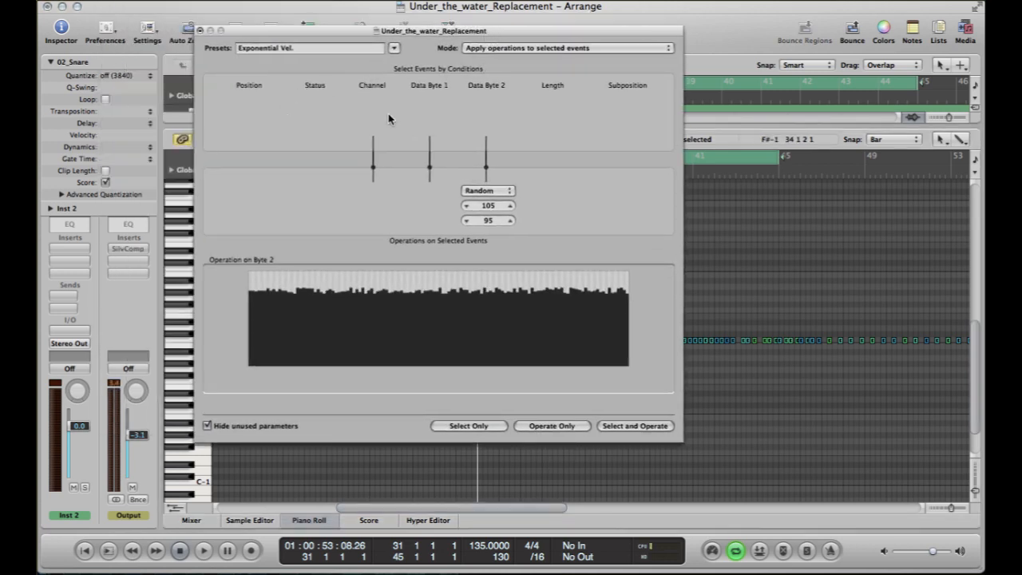
{"action": "left_click", "coordinate": [394, 47]}
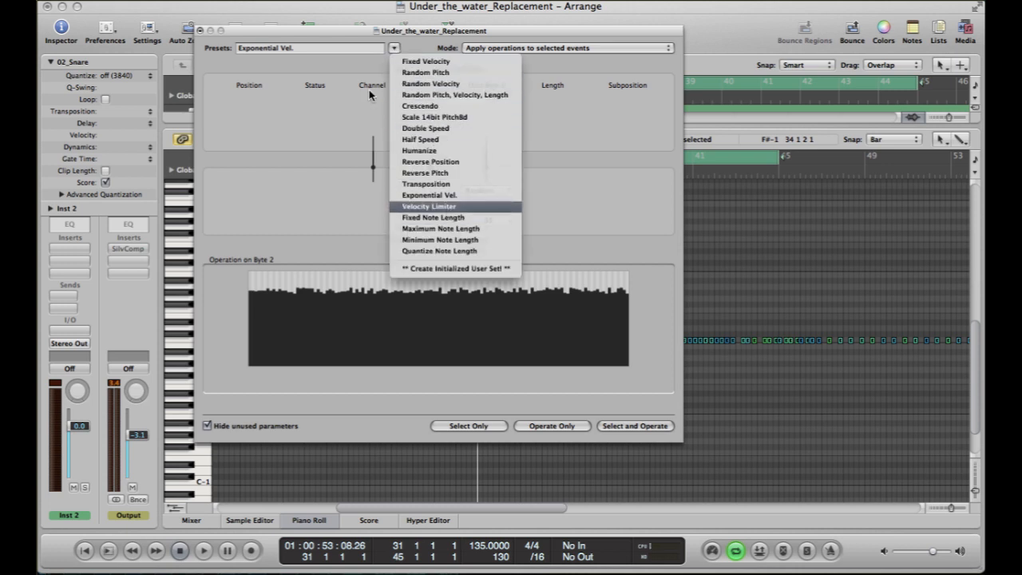
{"action": "left_click", "coordinate": [429, 206]}
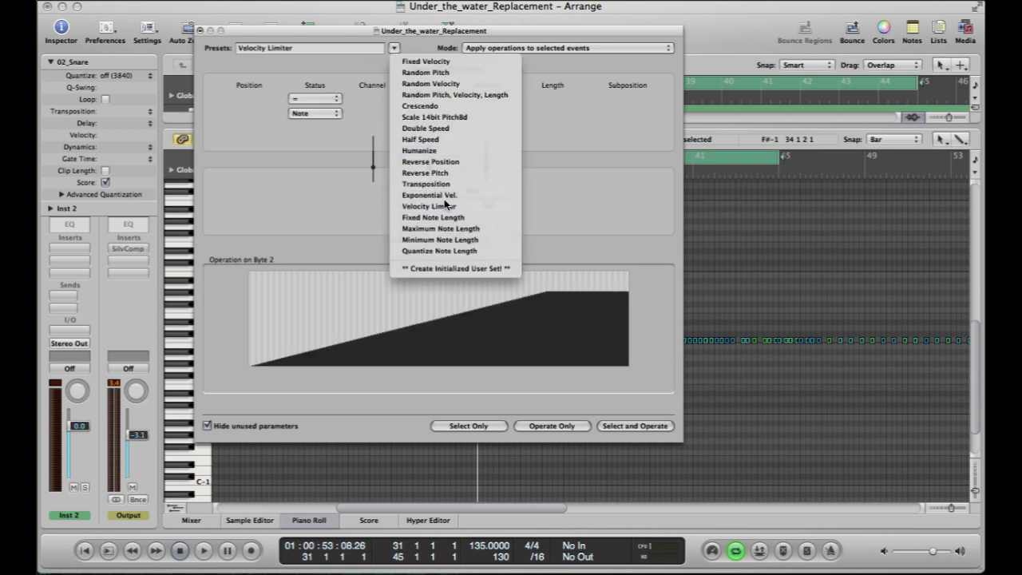
{"action": "left_click", "coordinate": [429, 195]}
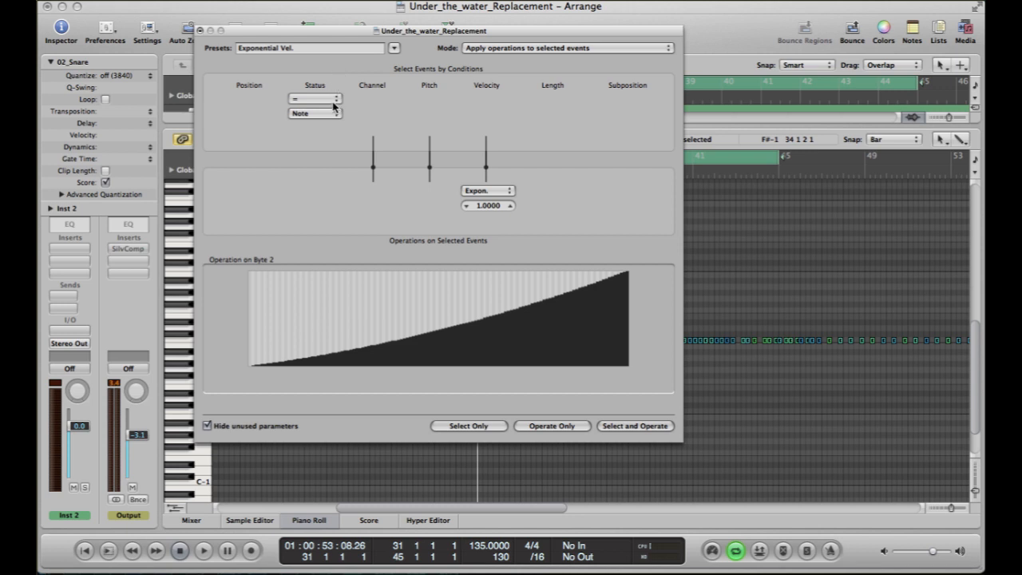
{"action": "left_click", "coordinate": [314, 99]}
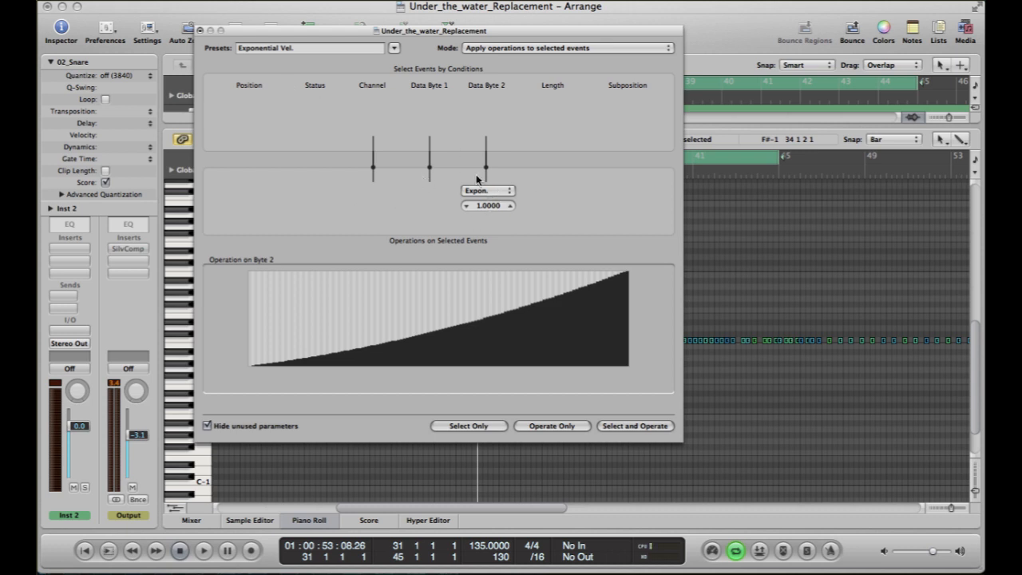
{"action": "mouse_move", "coordinate": [355, 129]}
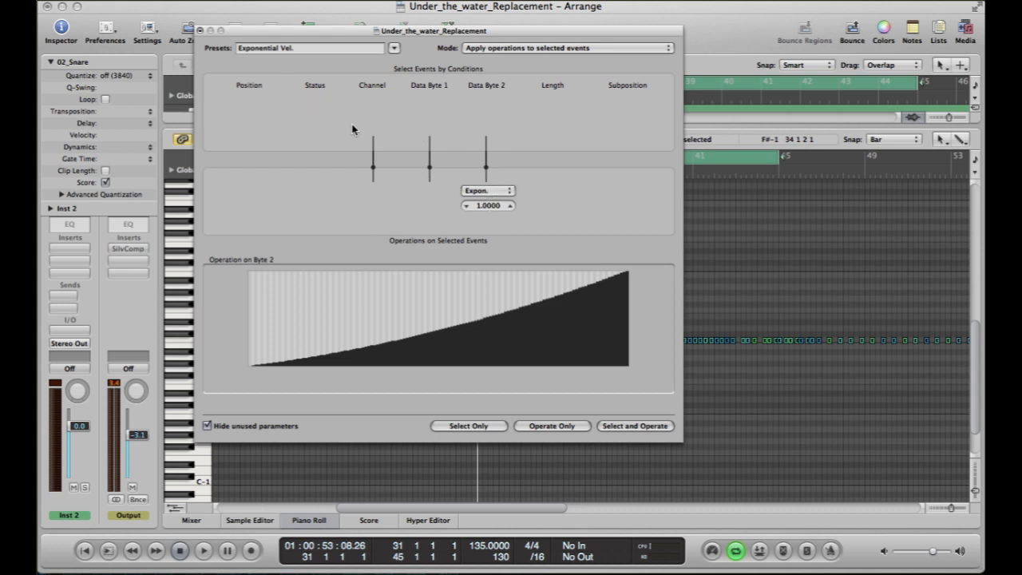
{"action": "left_click", "coordinate": [487, 190]}
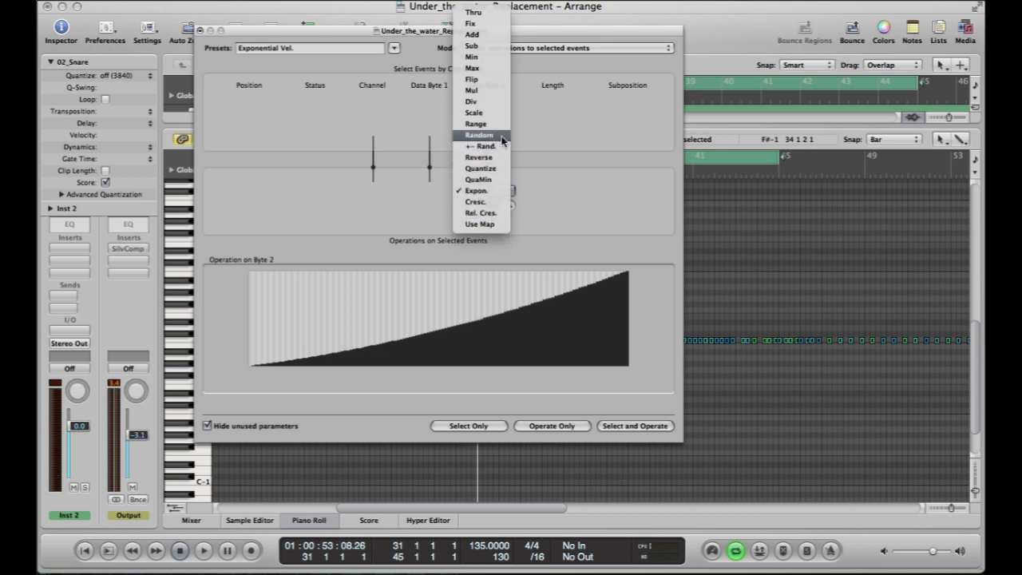
{"action": "left_click", "coordinate": [478, 135]}
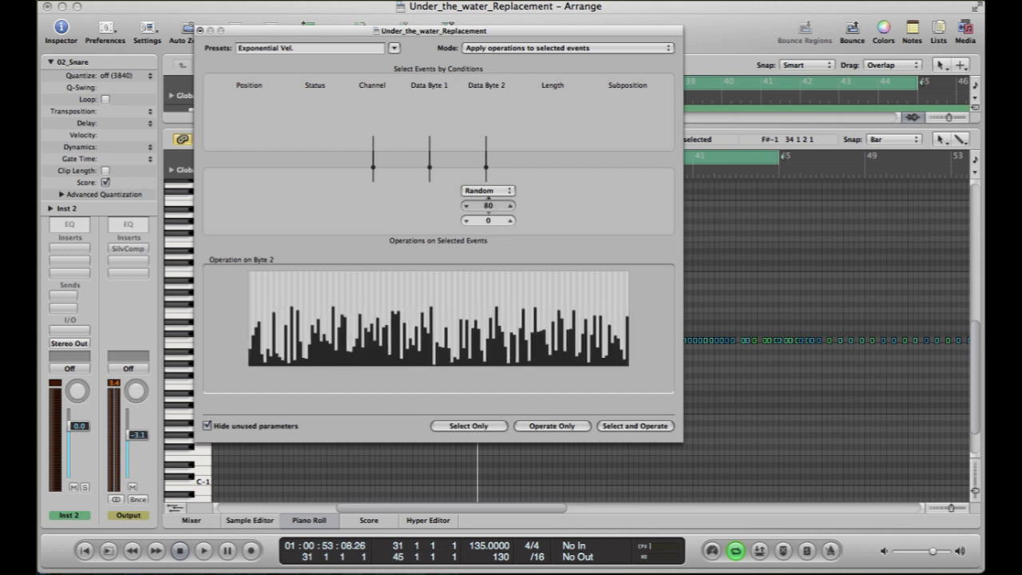
{"action": "left_click", "coordinate": [510, 202]}
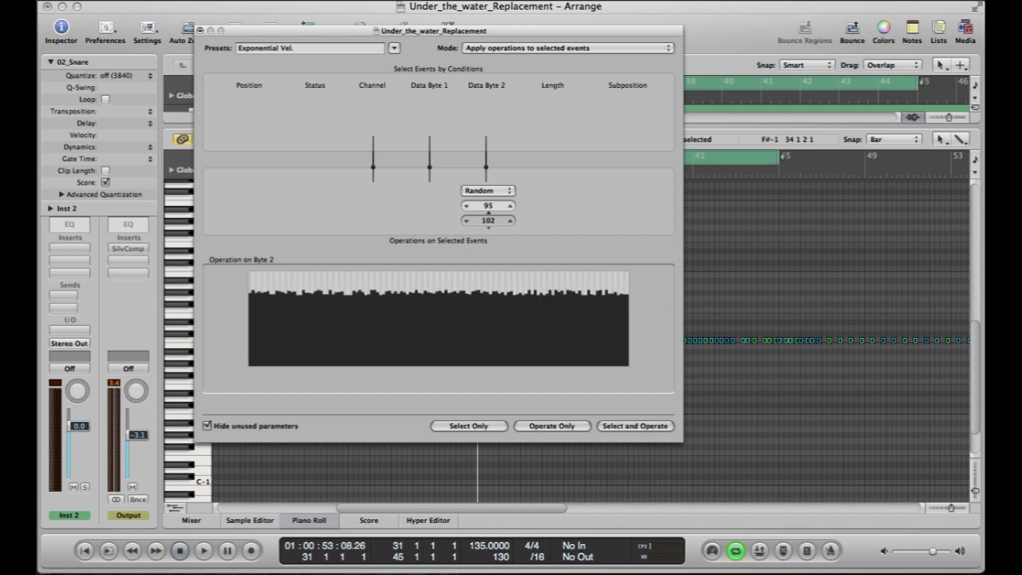
{"action": "left_click", "coordinate": [510, 217]}
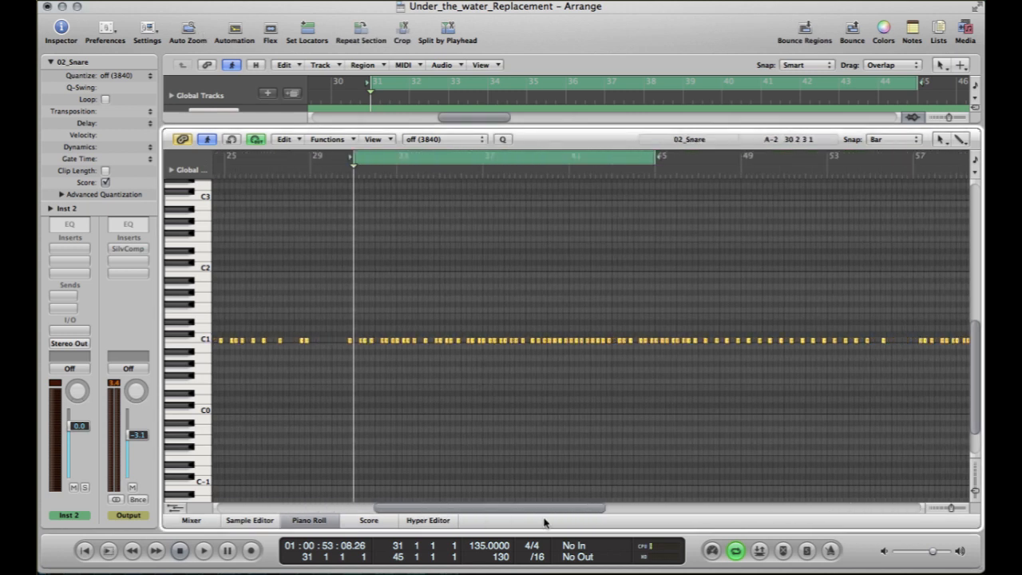
Scroll the Piano Roll to inspect the randomized-velocity C1 snare notes.
{"action": "scroll", "scroll_direction": "right", "scroll_amount": 3}
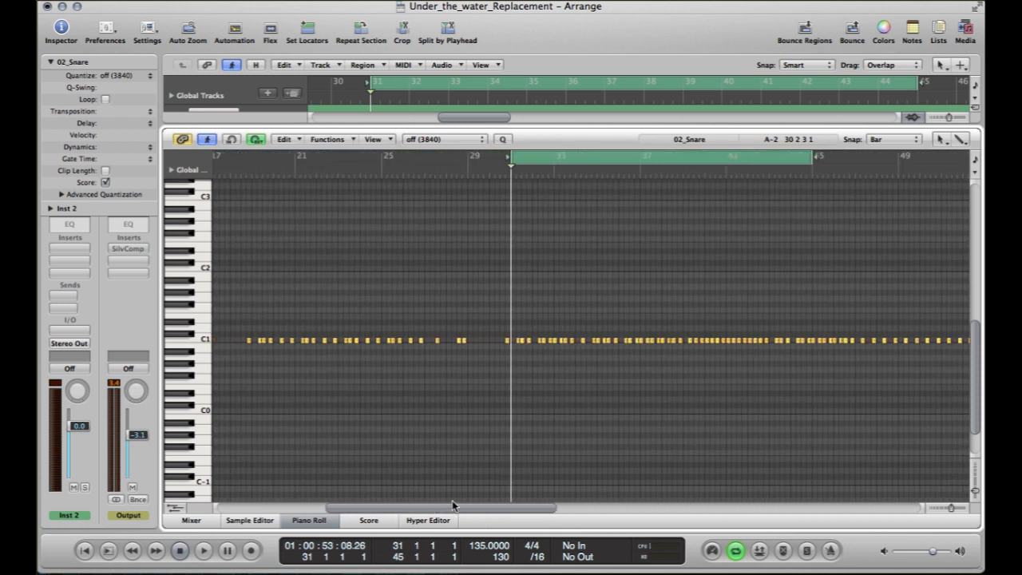
{"action": "mouse_move", "coordinate": [490, 440]}
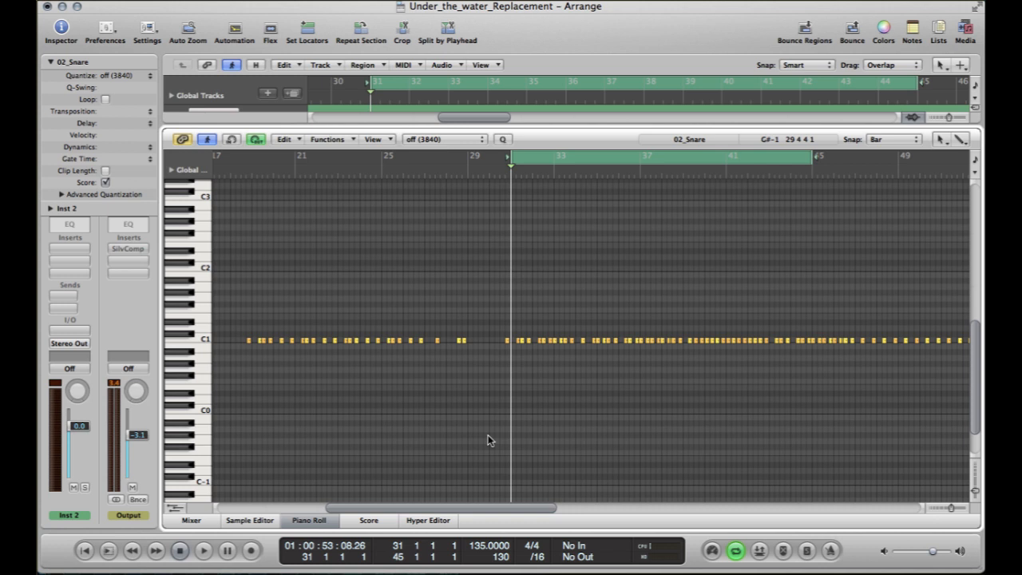
{"action": "mouse_move", "coordinate": [454, 407]}
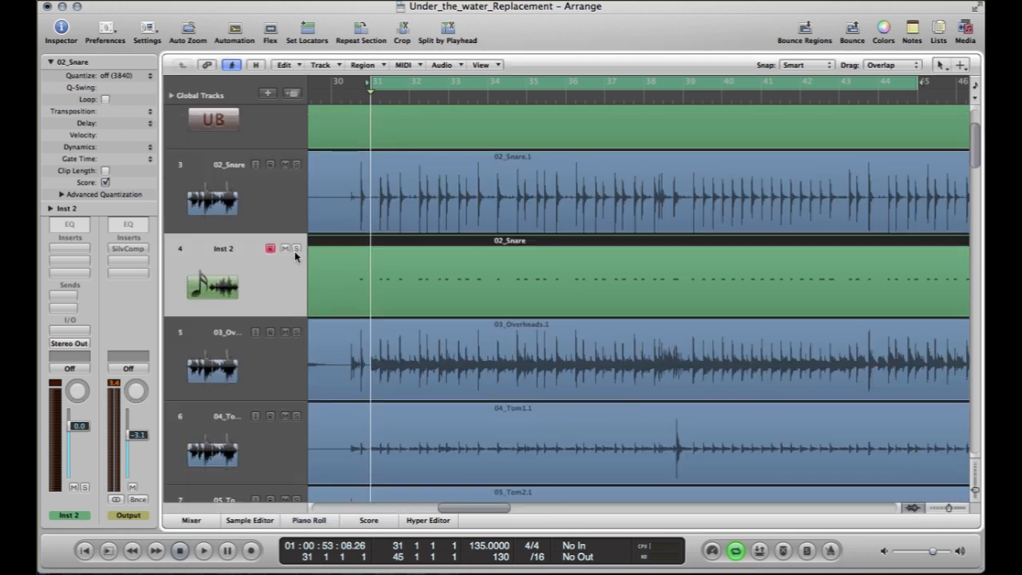
Solo the MIDI snare track and load stereo Ultrabeat onto Inst 2.
{"action": "left_click", "coordinate": [296, 248]}
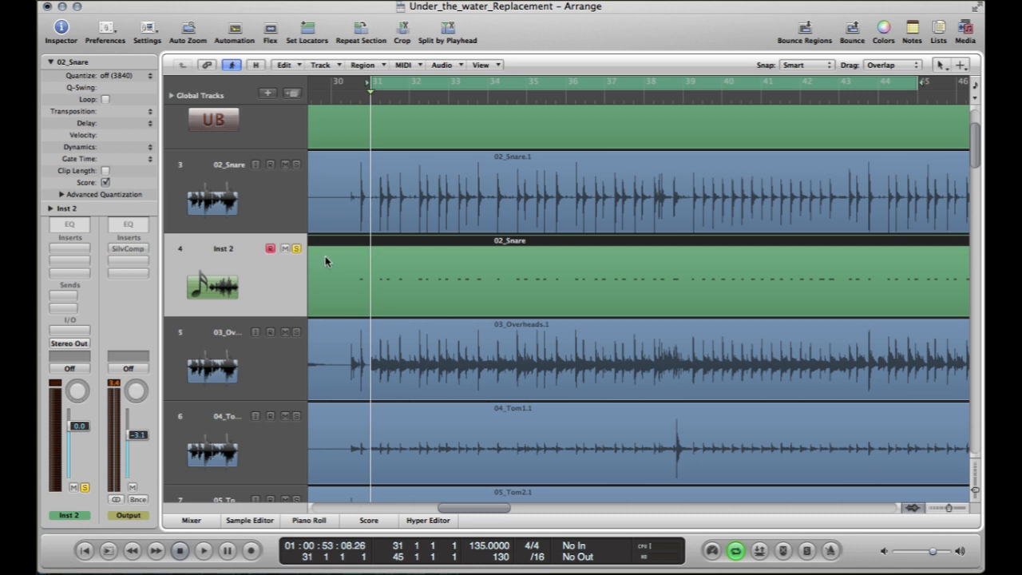
{"action": "left_click", "coordinate": [203, 551]}
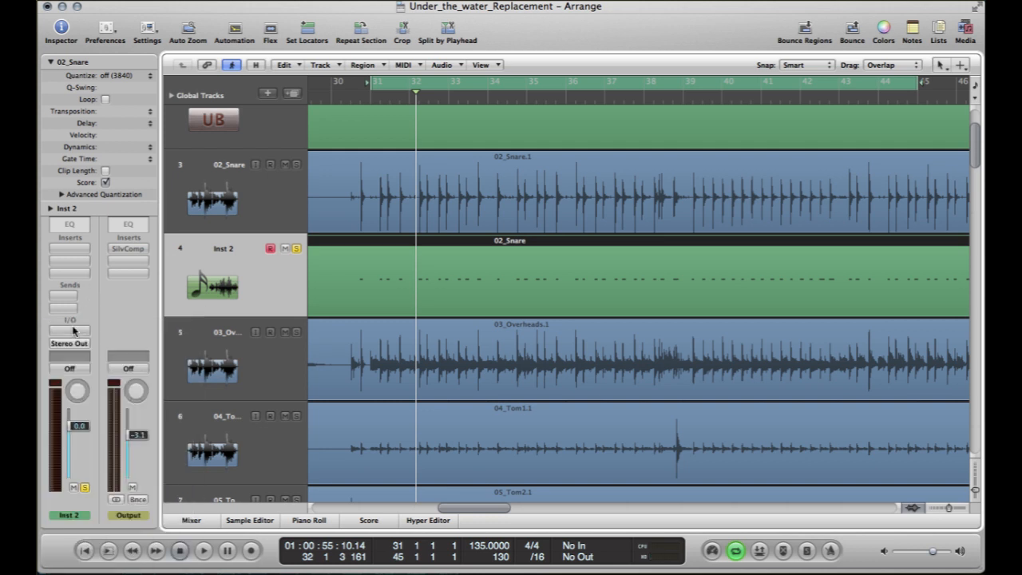
{"action": "left_click", "coordinate": [67, 329]}
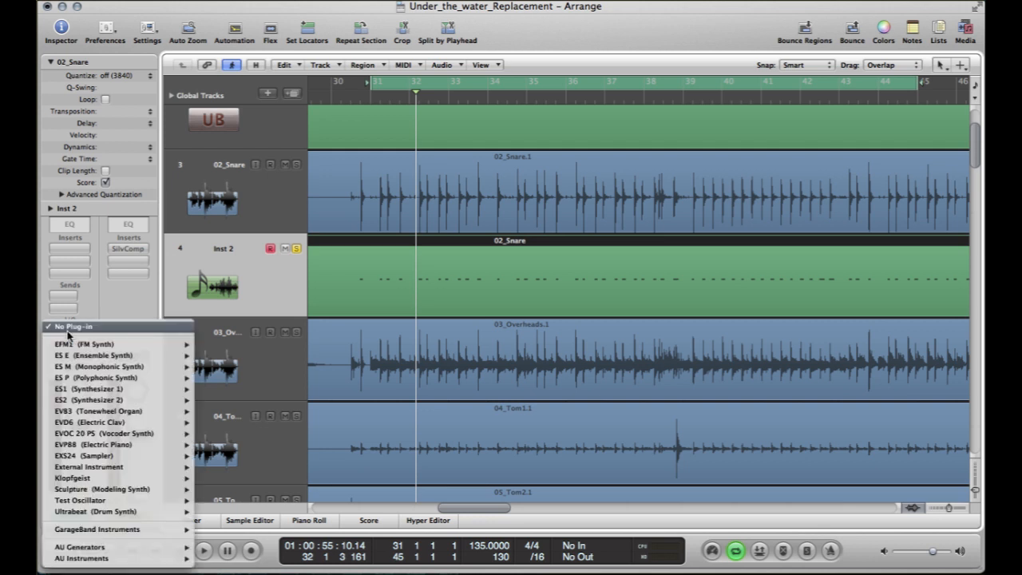
{"action": "mouse_move", "coordinate": [99, 489]}
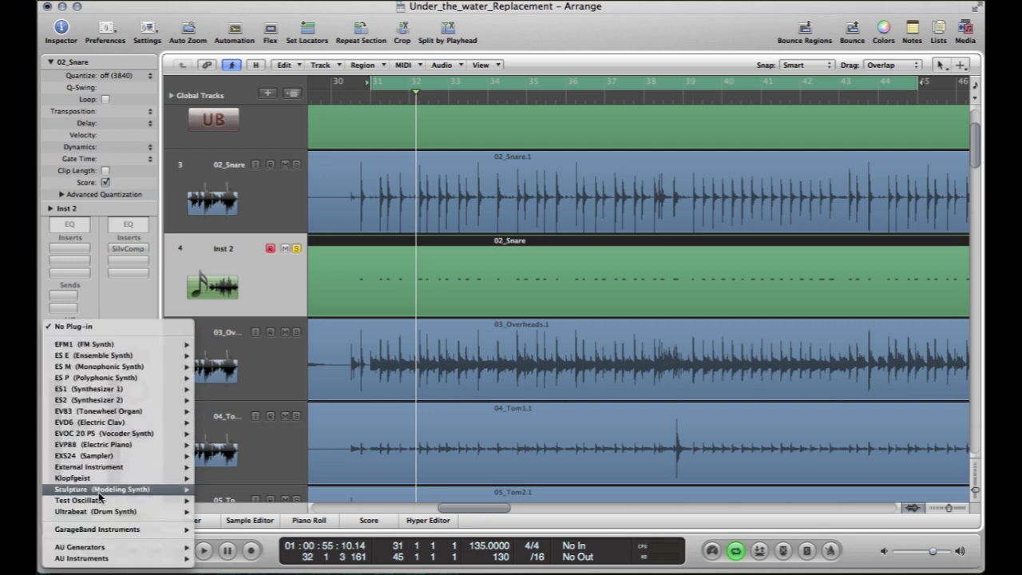
{"action": "mouse_move", "coordinate": [93, 512]}
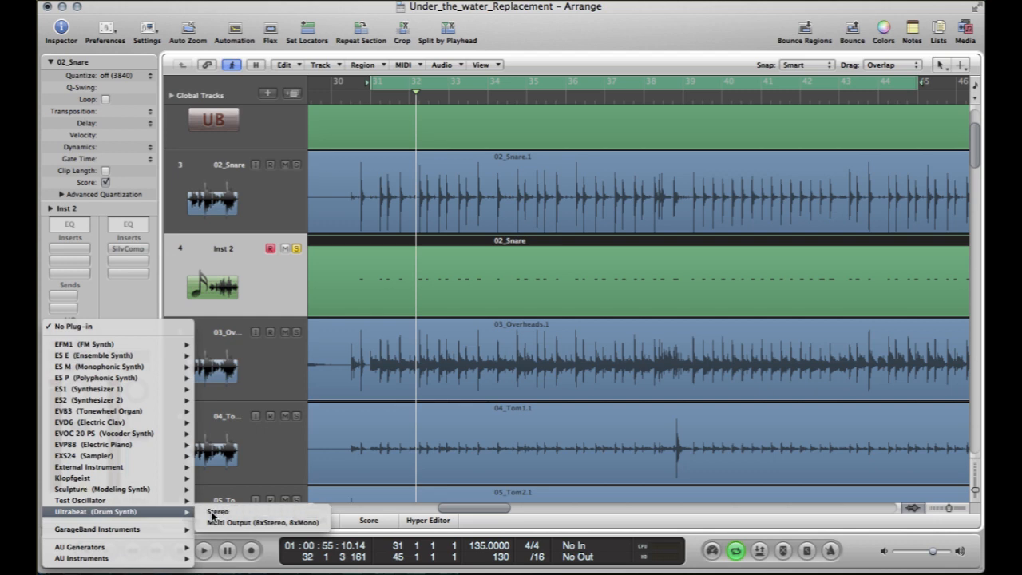
{"action": "left_click", "coordinate": [217, 511]}
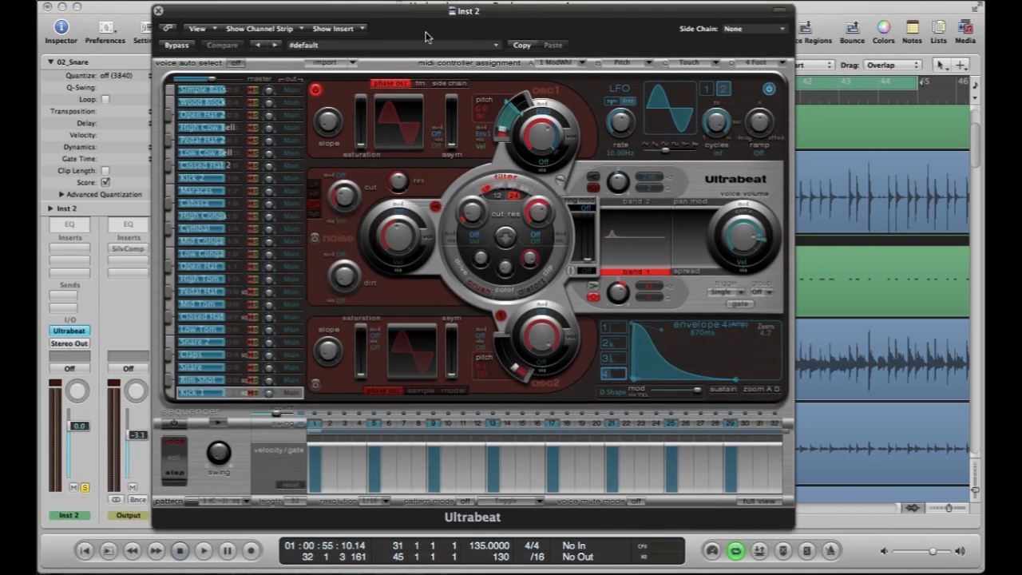
Open Ultrabeat's settings menu listing the drum kit and drum bank presets.
{"action": "left_click", "coordinate": [496, 44]}
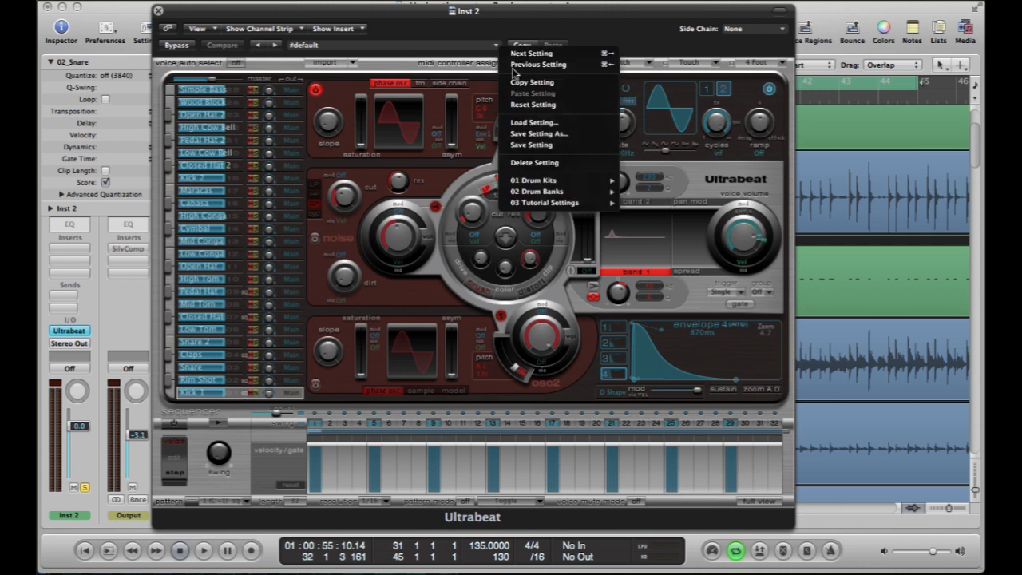
{"action": "mouse_move", "coordinate": [537, 191]}
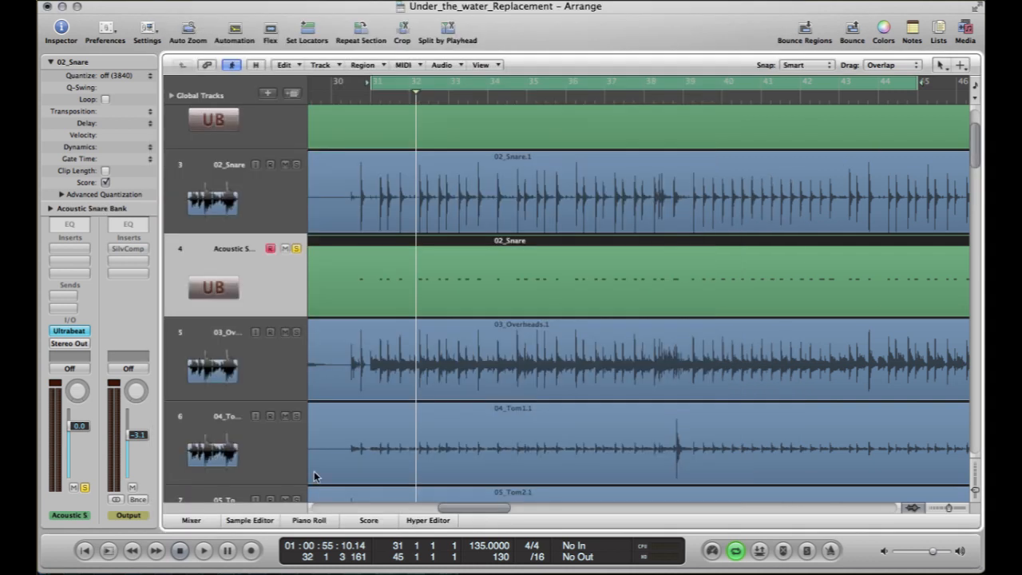
Show the 02_Snare MIDI region in the Piano Roll and audition the C1 snare.
{"action": "left_click", "coordinate": [309, 520]}
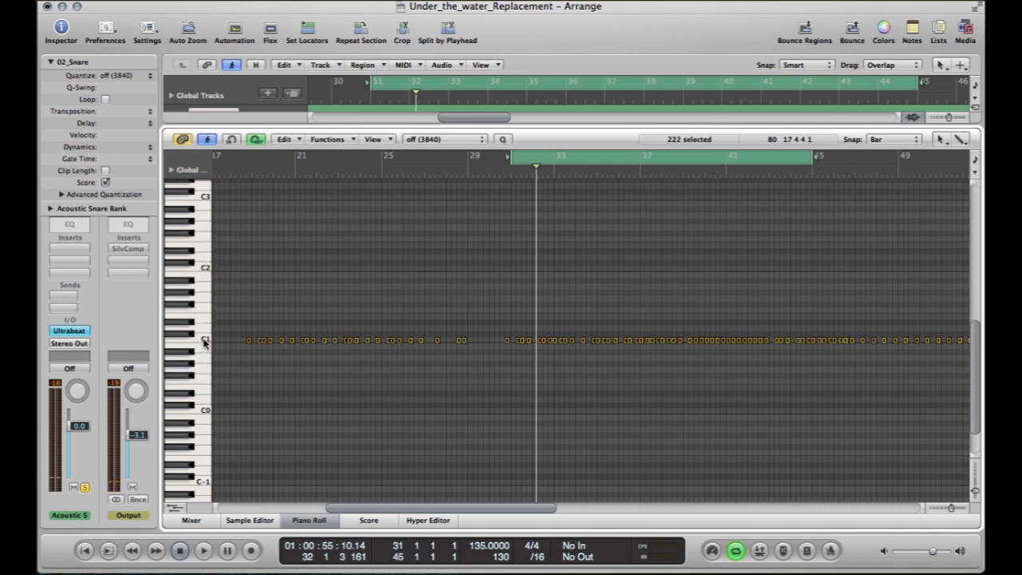
{"action": "left_click", "coordinate": [203, 551]}
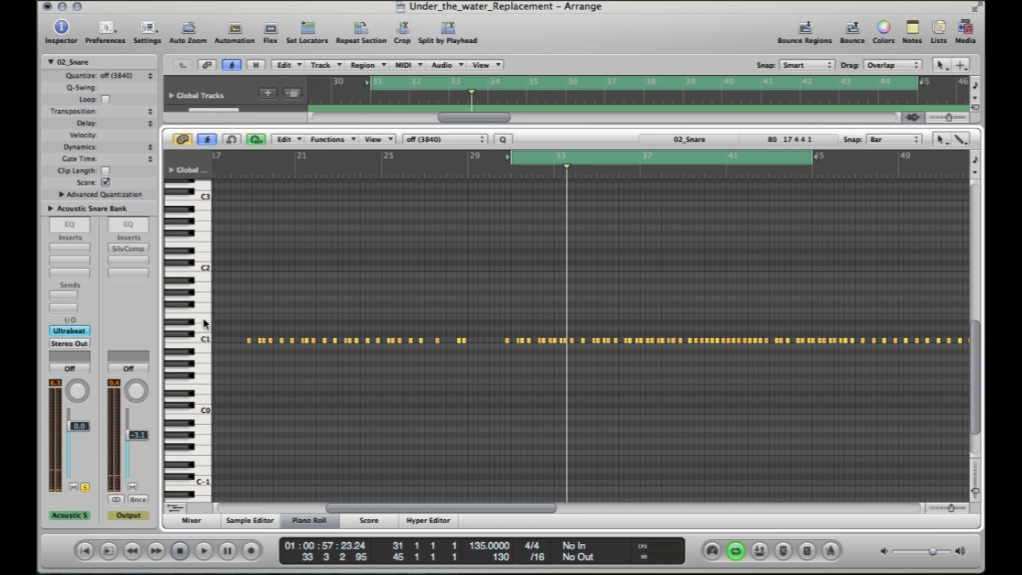
{"action": "mouse_move", "coordinate": [205, 344]}
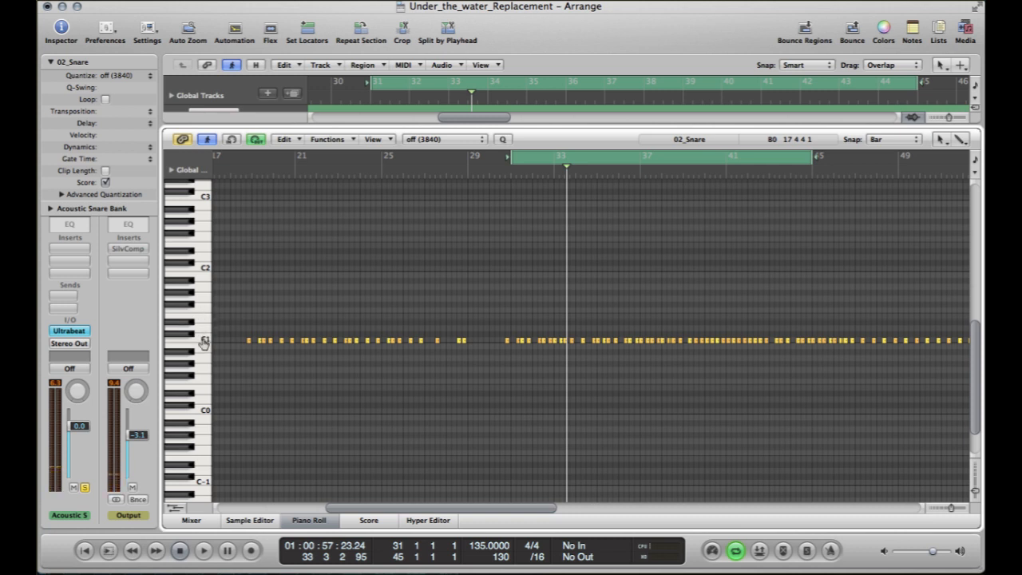
{"action": "mouse_move", "coordinate": [202, 332]}
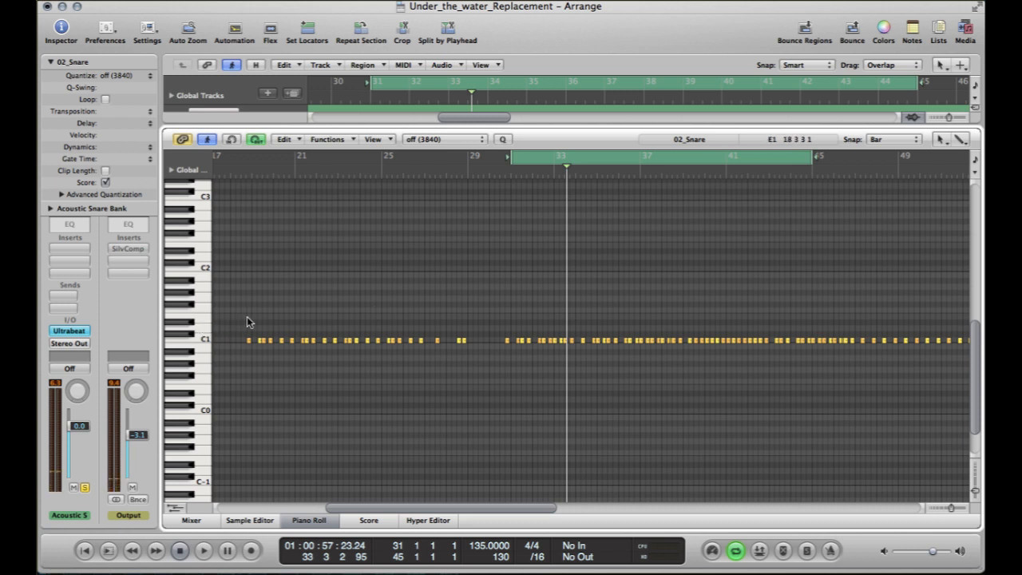
{"action": "mouse_move", "coordinate": [495, 285]}
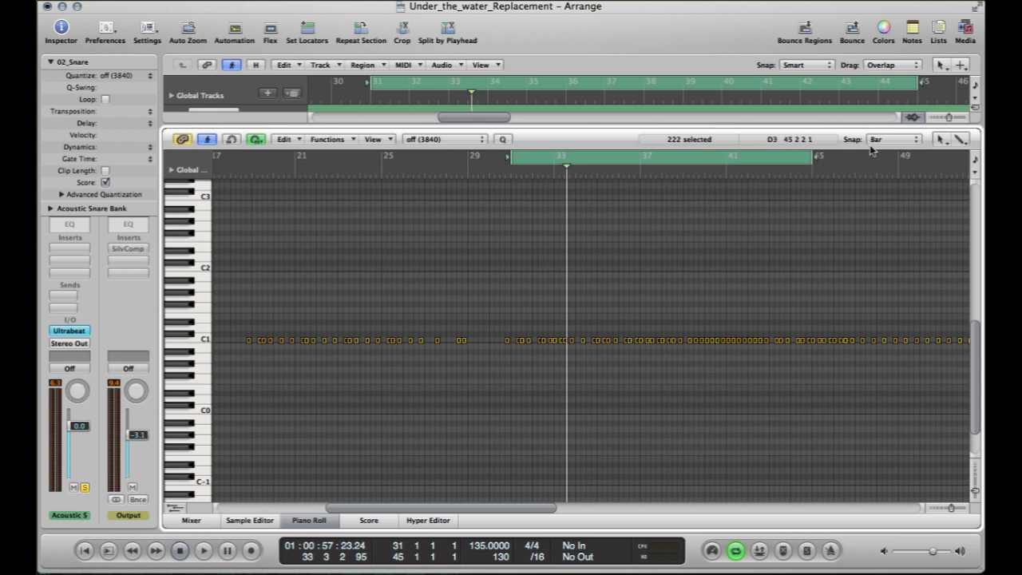
Set Piano Roll snapping to Ticks and nudge the selected snare notes slightly.
{"action": "left_click", "coordinate": [893, 139]}
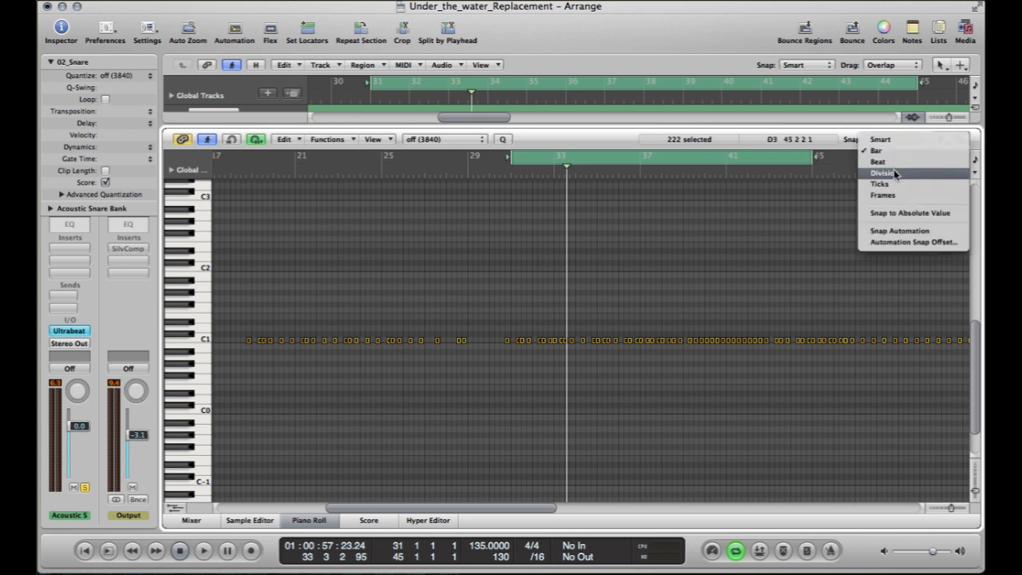
{"action": "left_click", "coordinate": [879, 184]}
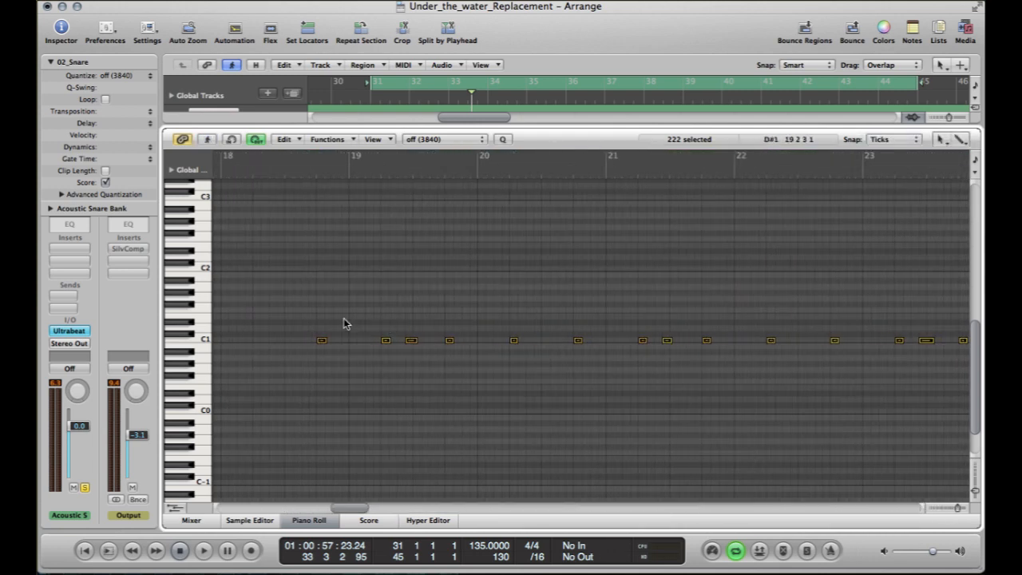
{"action": "left_click_drag", "start_coordinate": [322, 340], "coordinate": [322, 341]}
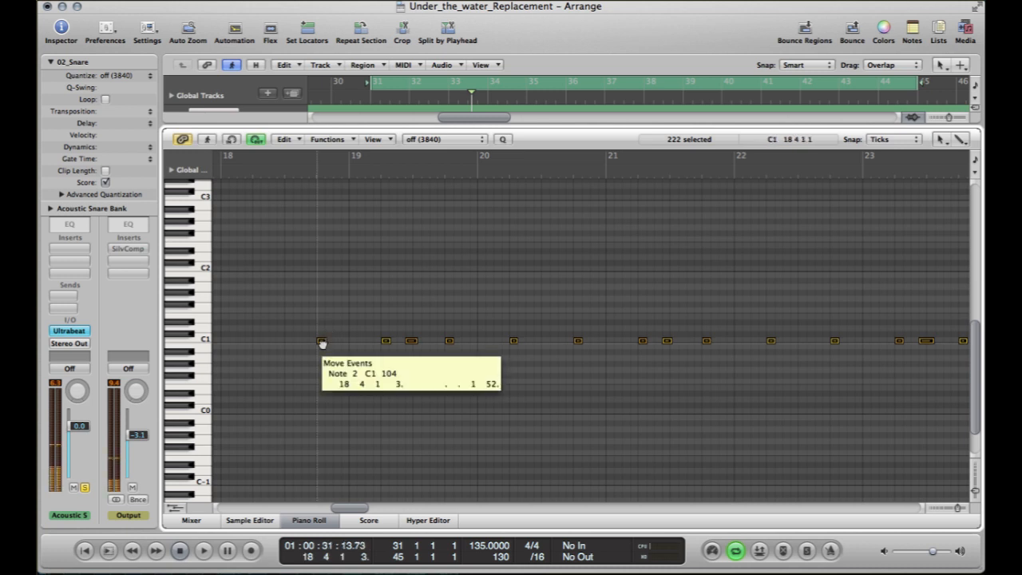
{"action": "left_click_drag", "start_coordinate": [322, 341], "coordinate": [321, 338]}
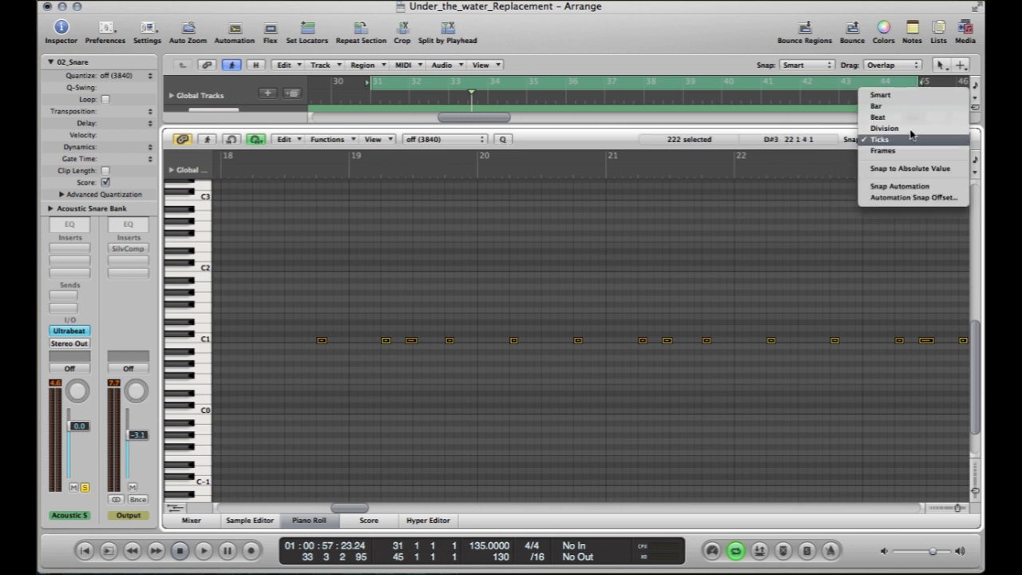
{"action": "mouse_move", "coordinate": [899, 106]}
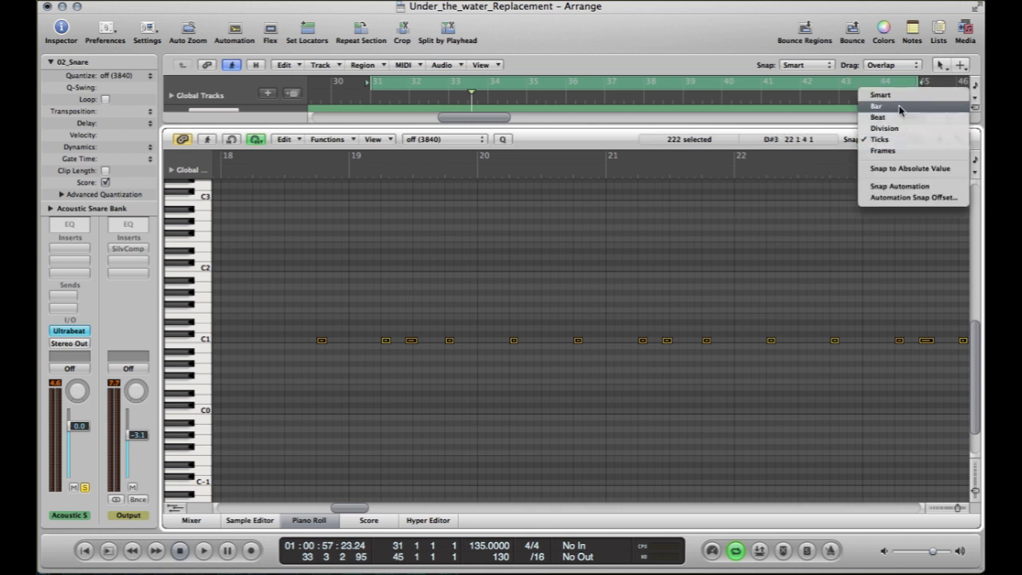
Set snapping to Bar, drag the snare notes by bars, then restore them.
{"action": "left_click", "coordinate": [877, 105]}
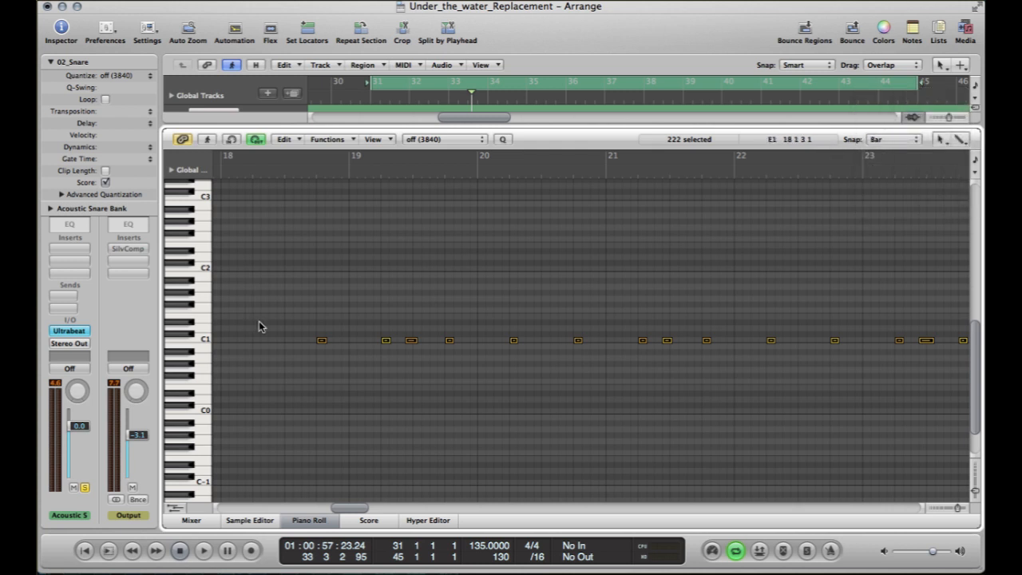
{"action": "left_click_drag", "start_coordinate": [322, 340], "coordinate": [318, 342]}
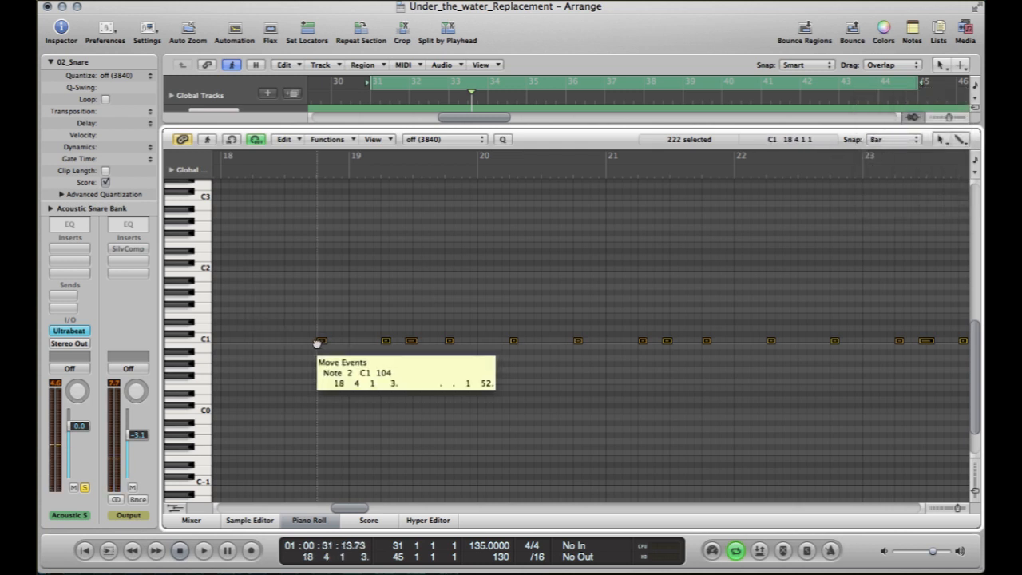
{"action": "left_click_drag", "start_coordinate": [319, 341], "coordinate": [326, 344]}
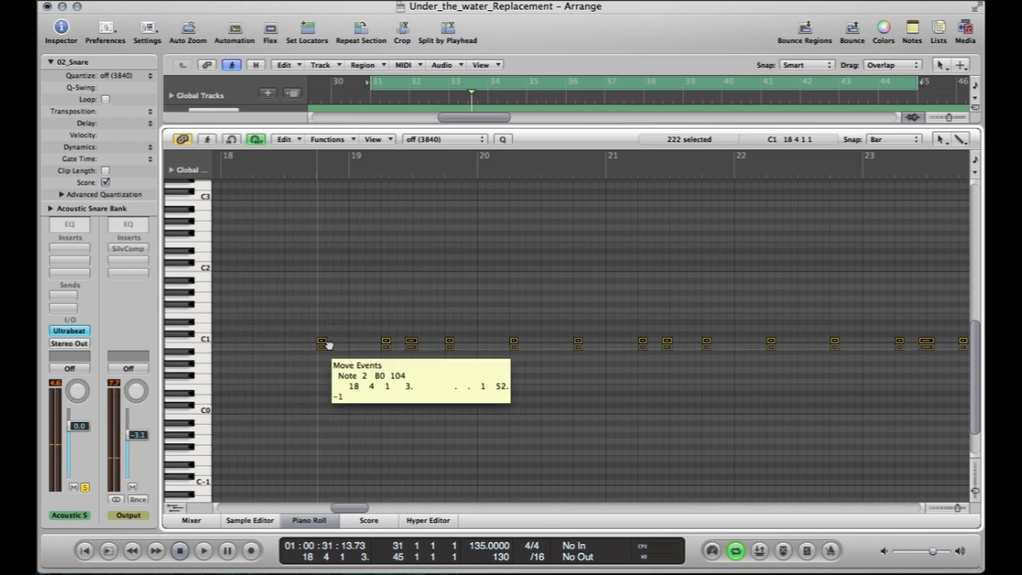
{"action": "left_click_drag", "start_coordinate": [328, 343], "coordinate": [262, 341]}
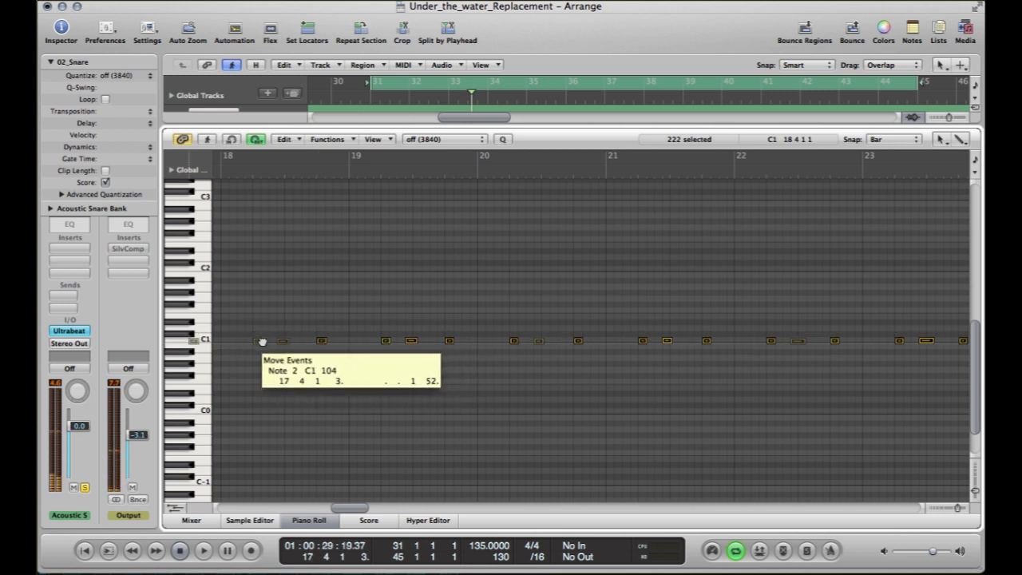
{"action": "left_click_drag", "start_coordinate": [261, 341], "coordinate": [406, 343]}
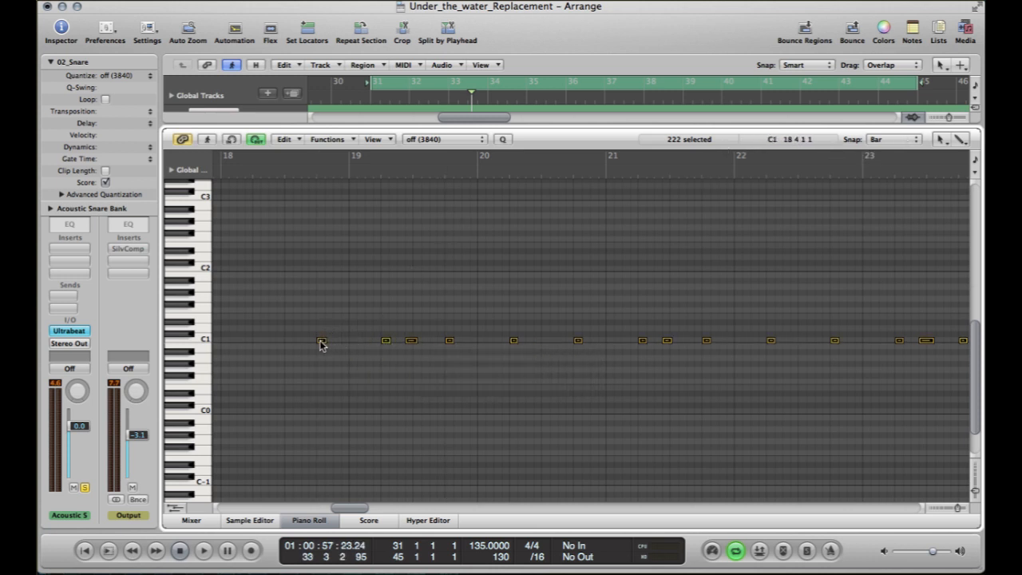
{"action": "left_click_drag", "start_coordinate": [321, 342], "coordinate": [321, 331]}
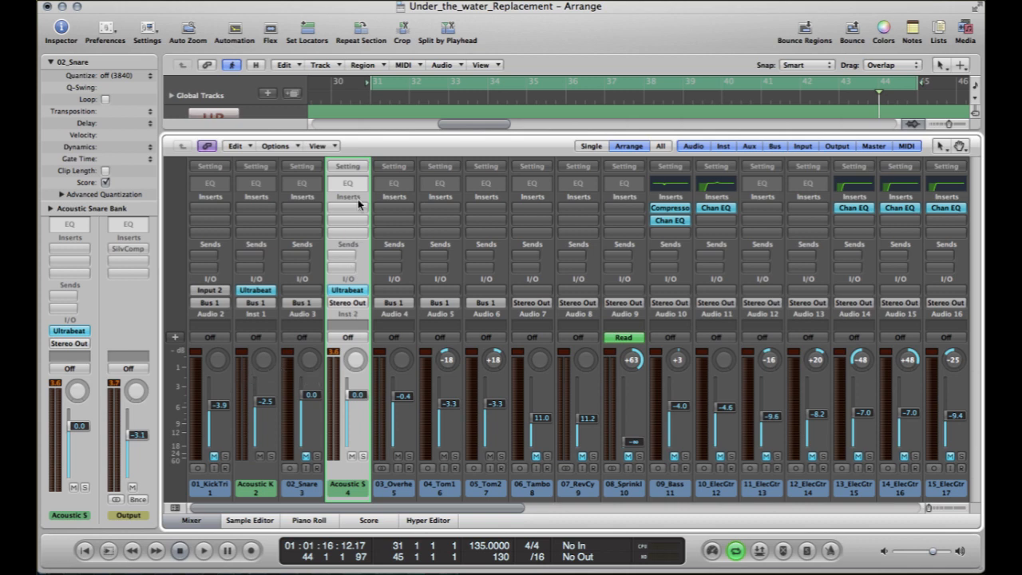
Inspect the Acoustic Snare channel strip in the Mixer.
{"action": "left_click", "coordinate": [347, 196]}
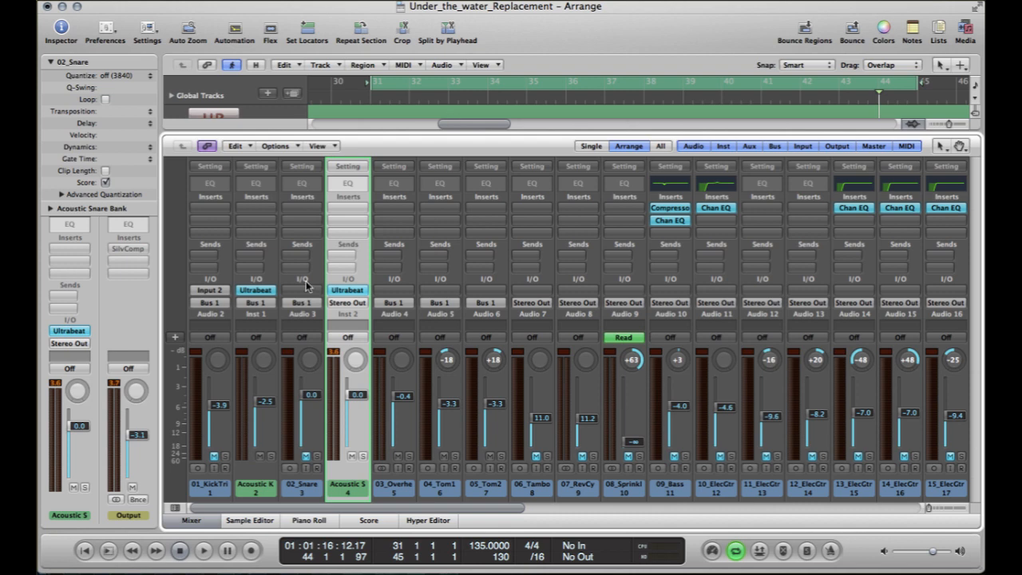
{"action": "mouse_move", "coordinate": [350, 453]}
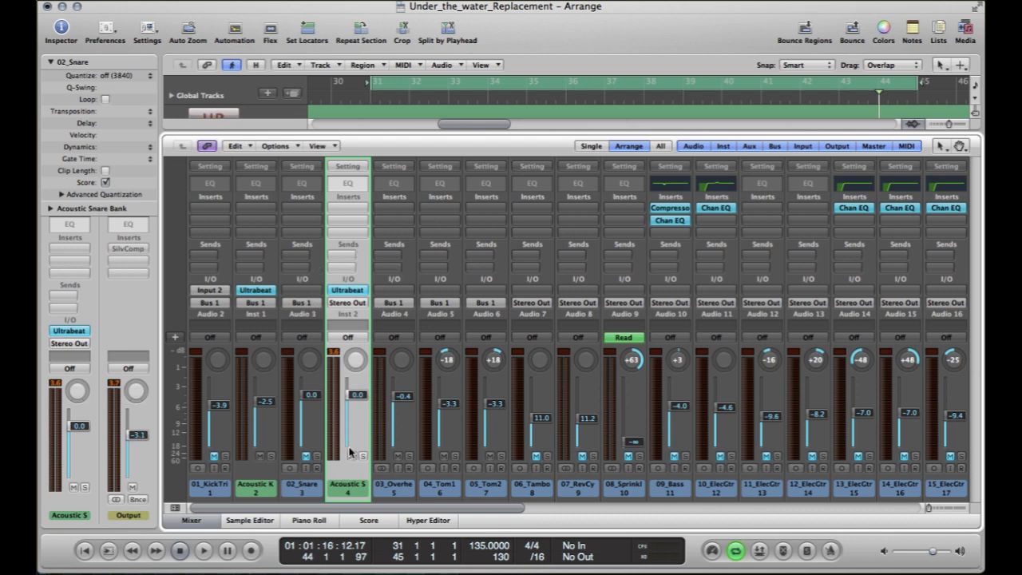
{"action": "mouse_move", "coordinate": [356, 410]}
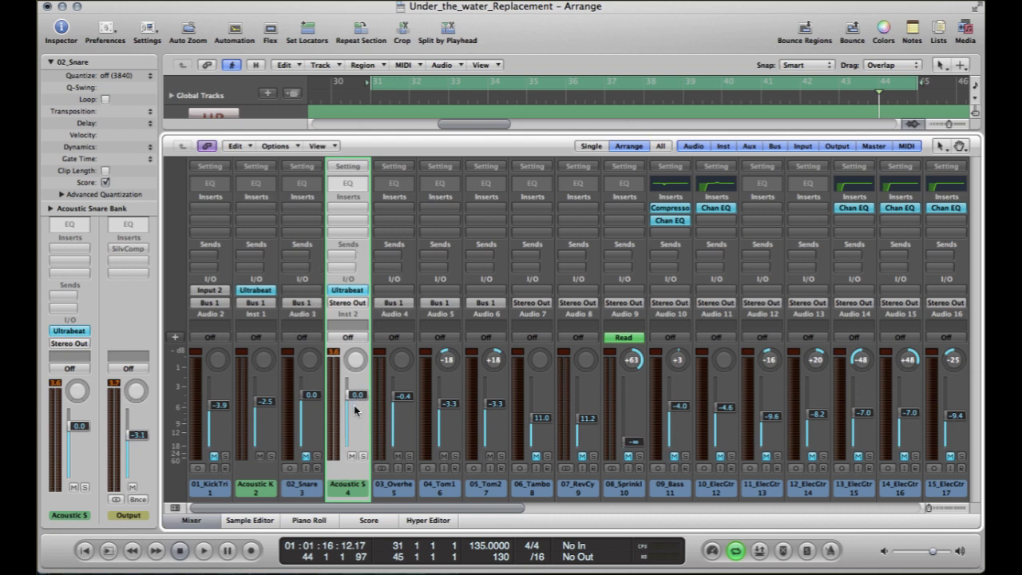
{"action": "mouse_move", "coordinate": [344, 432]}
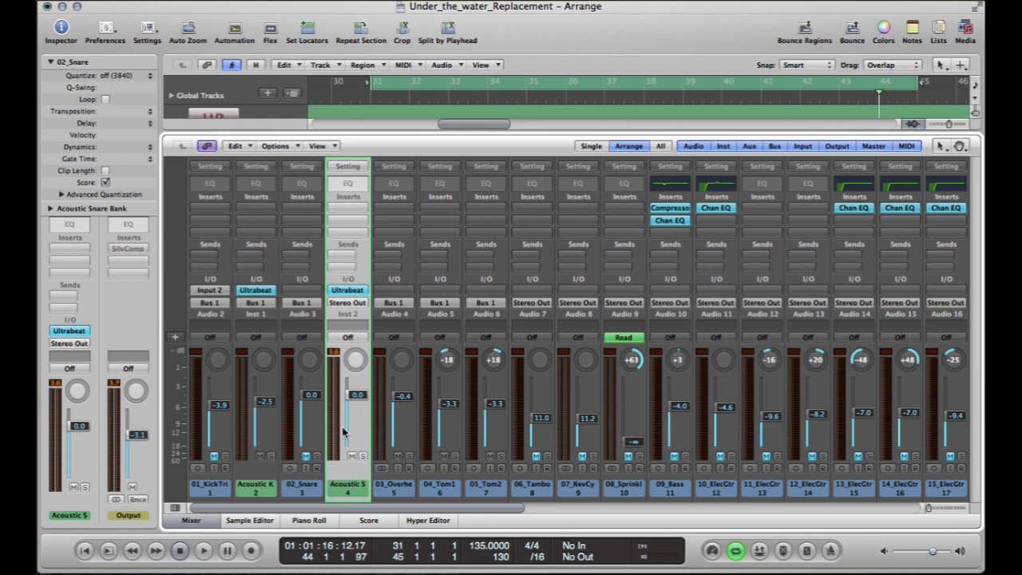